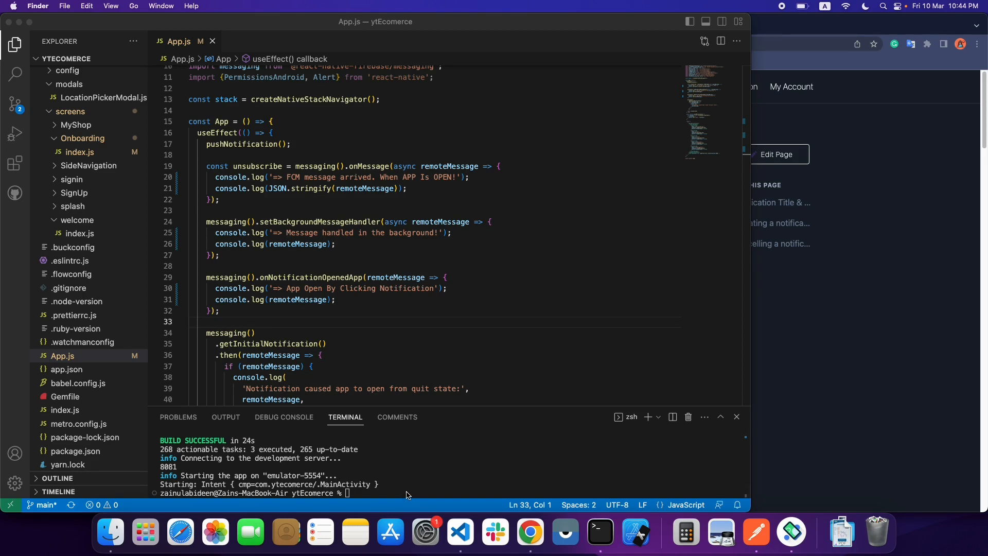
{"action": "mouse_move", "coordinate": [665, 476]}
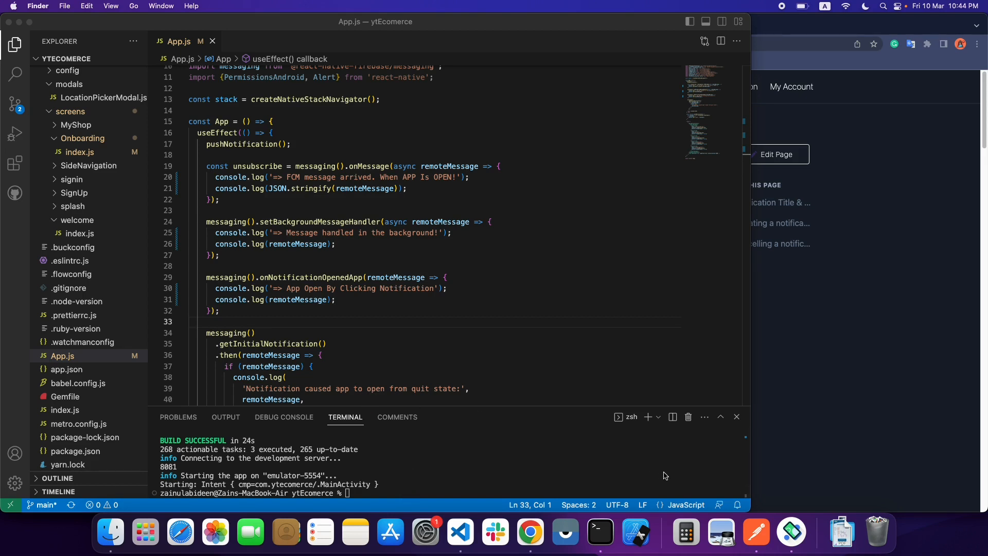
{"action": "mouse_move", "coordinate": [841, 532]}
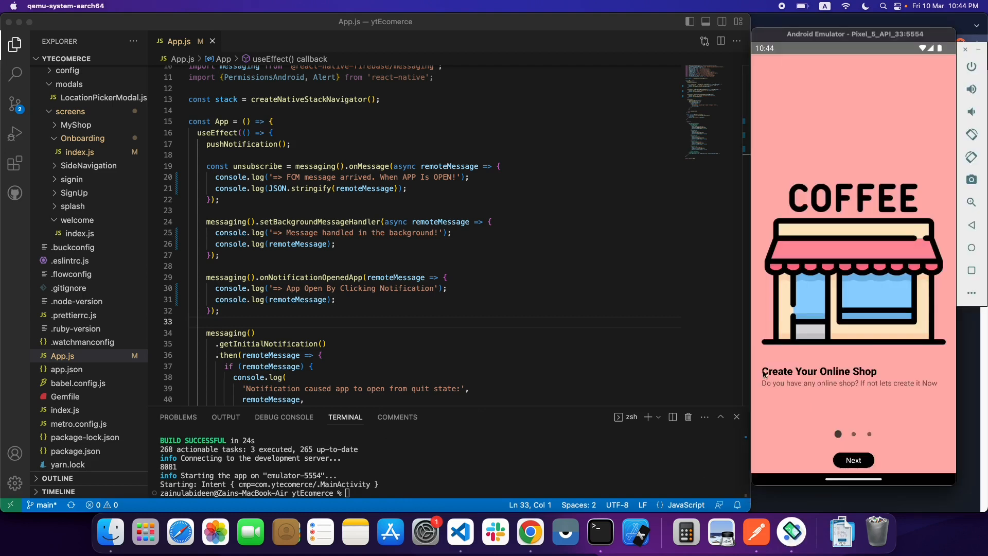
{"action": "mouse_move", "coordinate": [756, 369]}
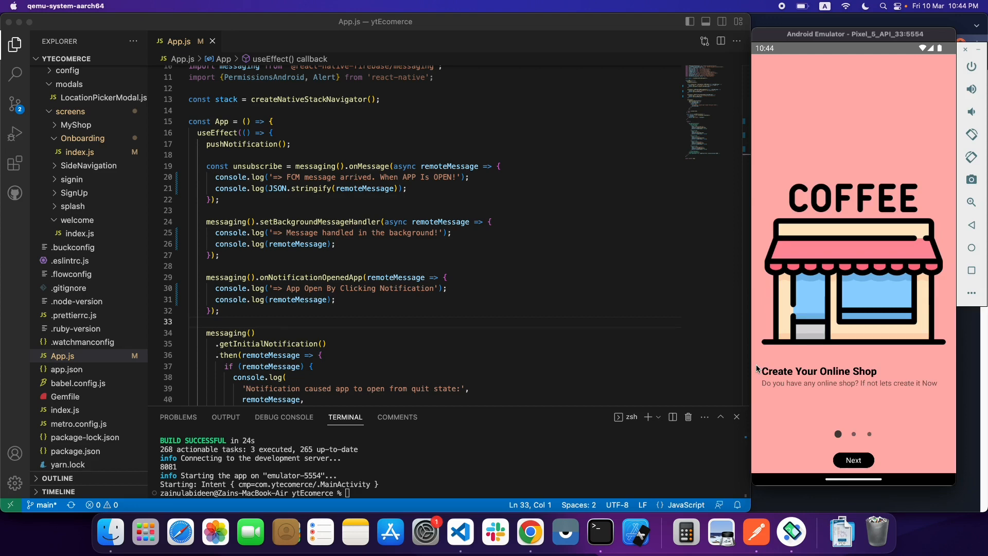
{"action": "mouse_move", "coordinate": [862, 105]}
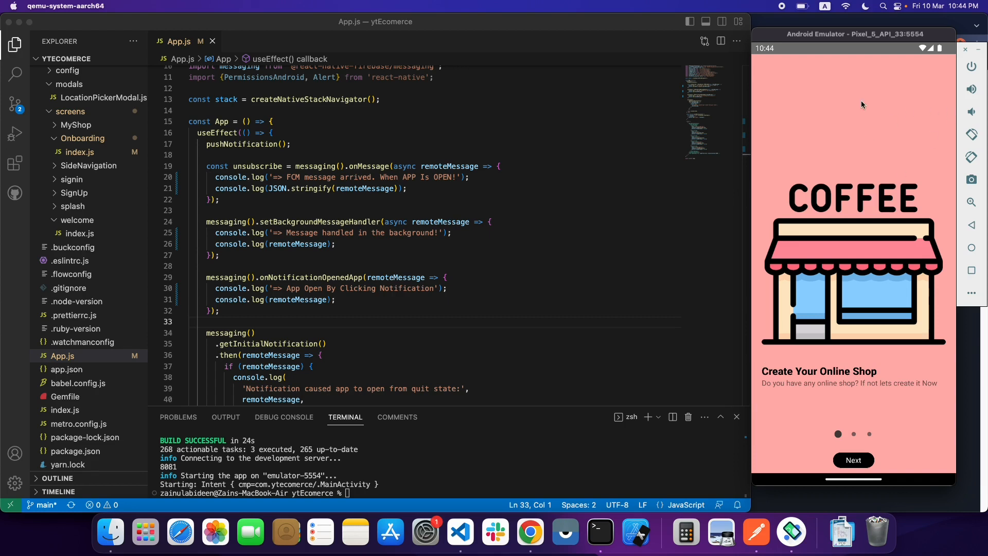
{"action": "mouse_move", "coordinate": [858, 172]}
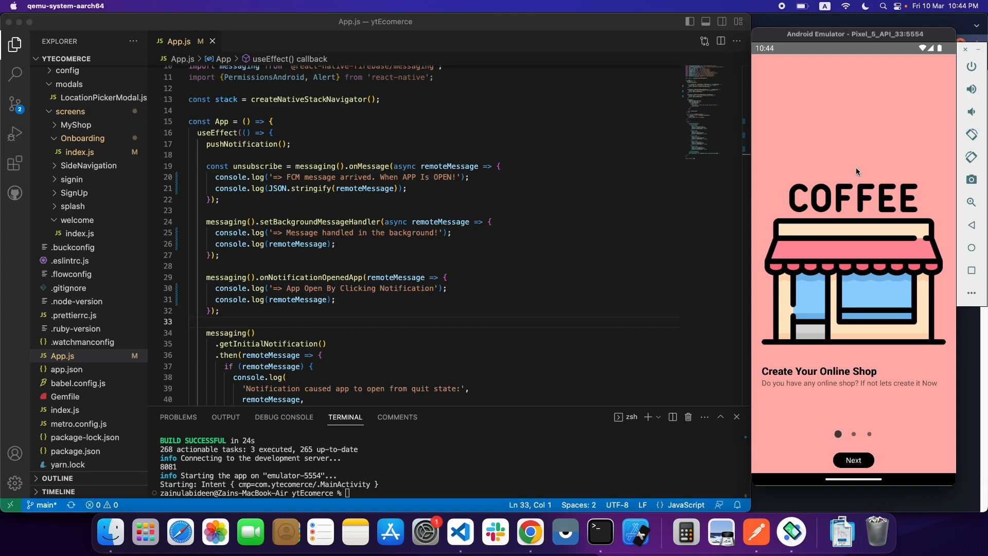
{"action": "mouse_move", "coordinate": [380, 210]}
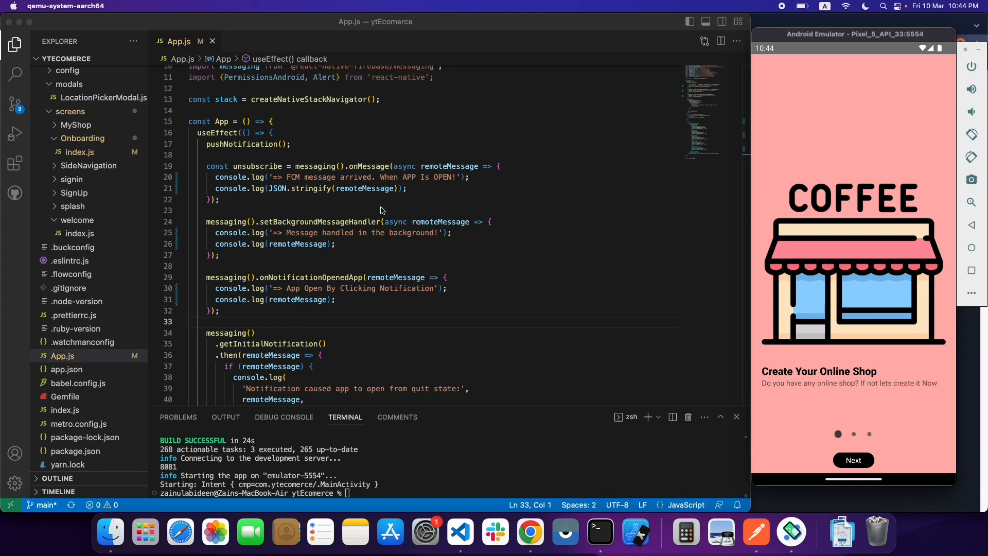
{"action": "left_click", "coordinate": [214, 177]}
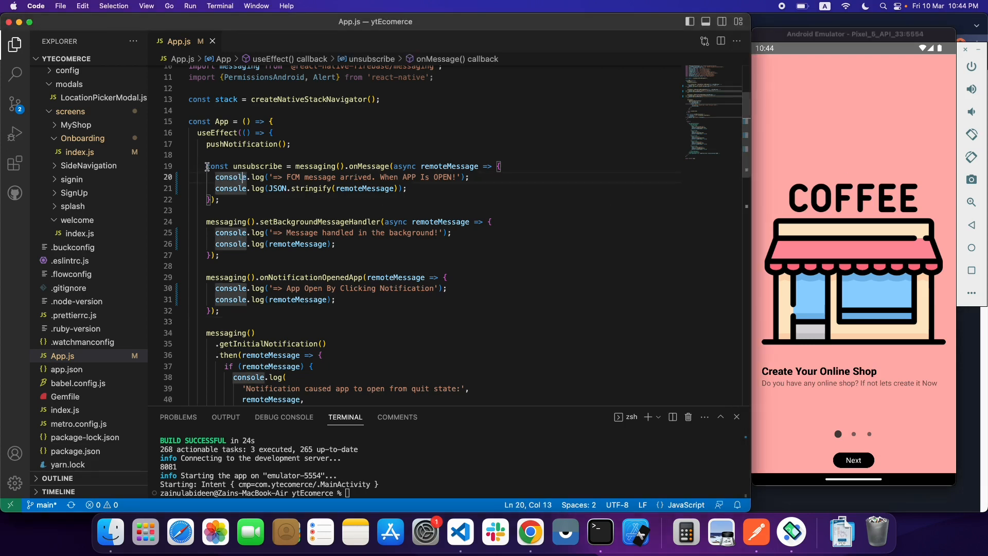
{"action": "left_click_drag", "start_coordinate": [206, 166], "coordinate": [219, 200]}
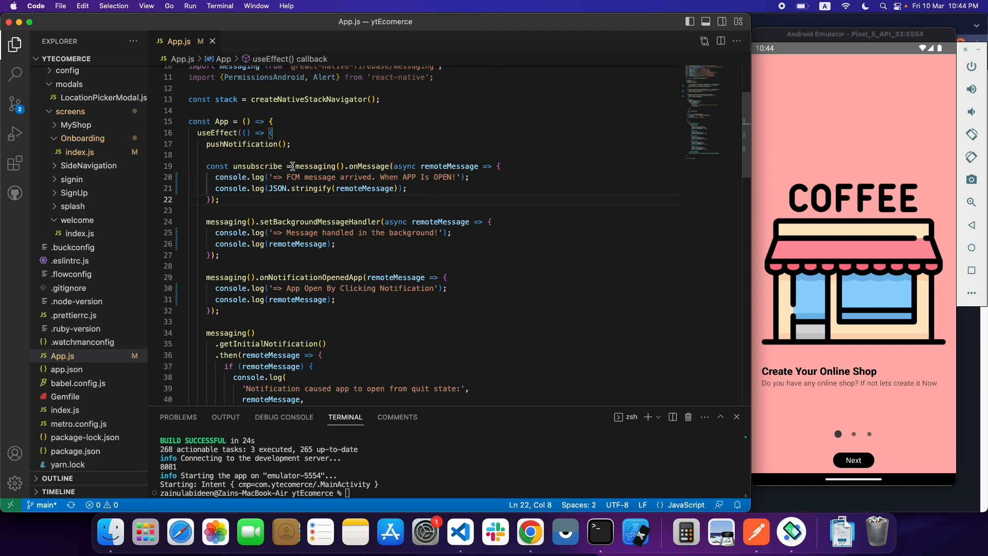
{"action": "double_click", "coordinate": [309, 167]}
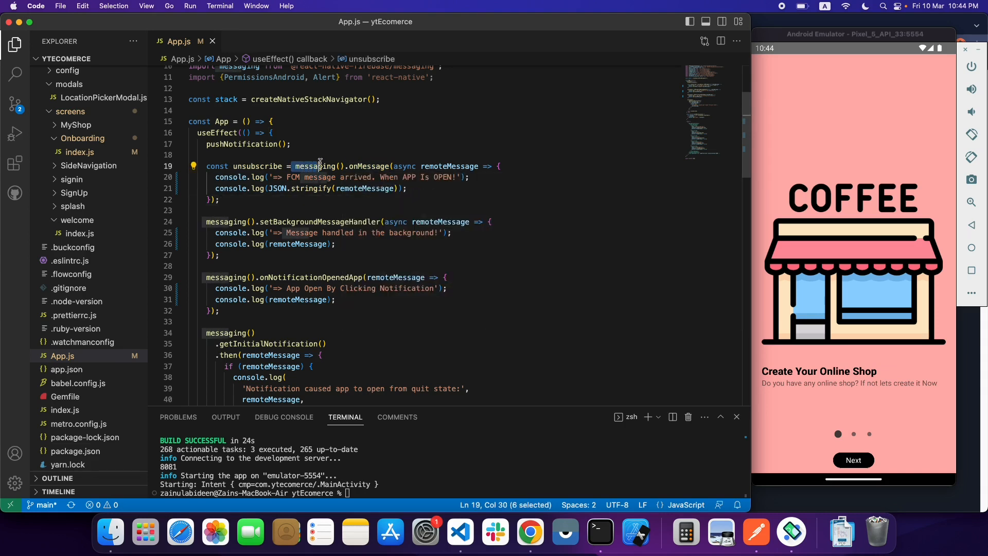
{"action": "double_click", "coordinate": [315, 166]}
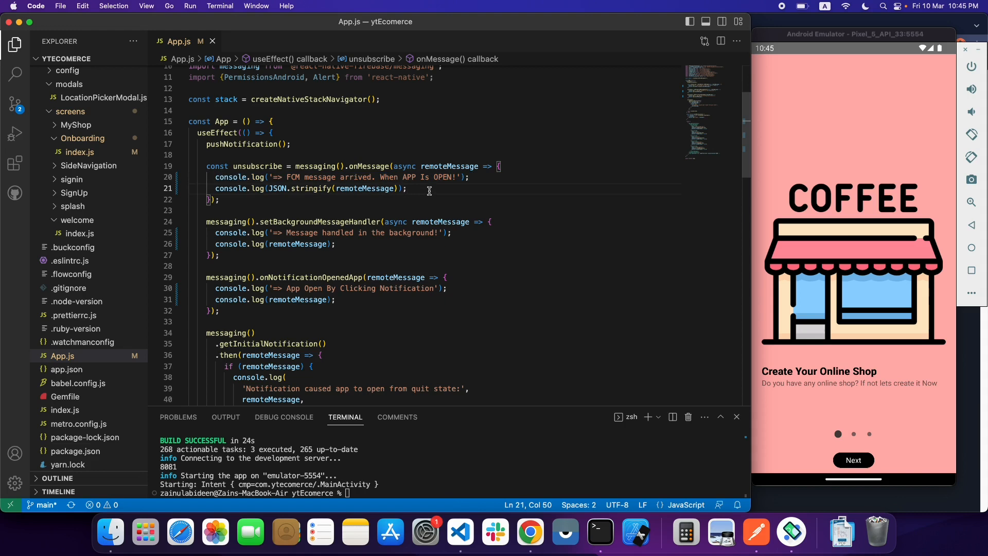
{"action": "mouse_move", "coordinate": [756, 532]}
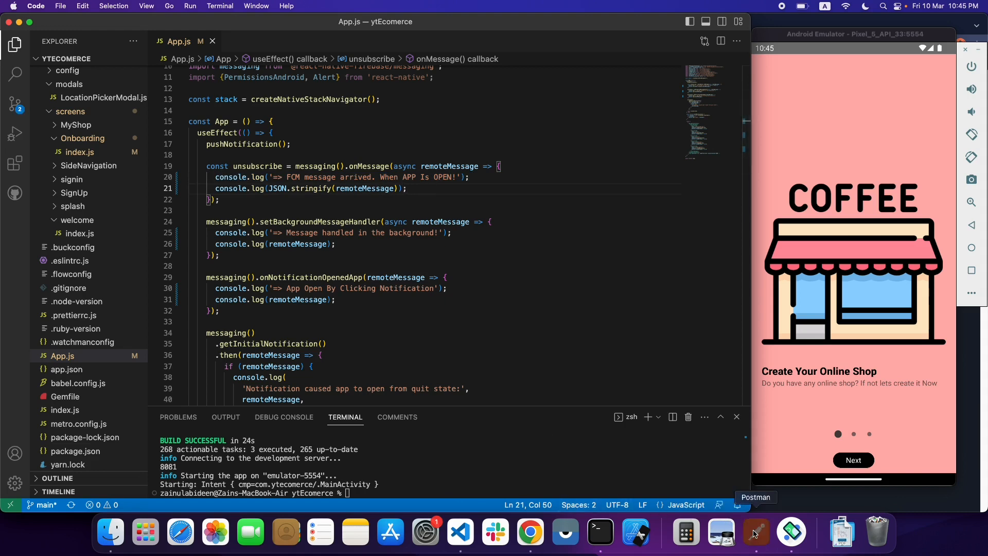
Send the POST fcm/send request in Postman and check Metro for the foreground message log
{"action": "left_click", "coordinate": [755, 532]}
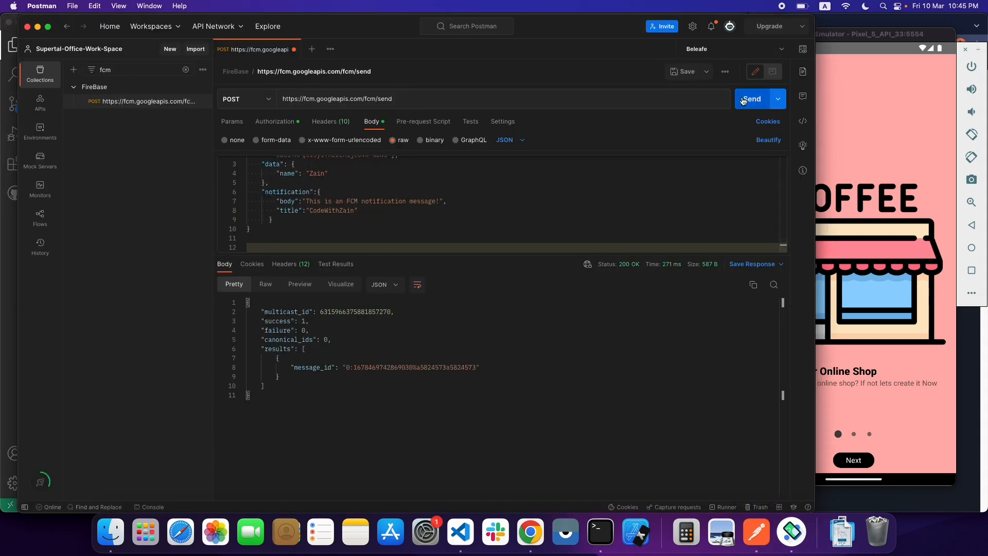
{"action": "left_click", "coordinate": [751, 99]}
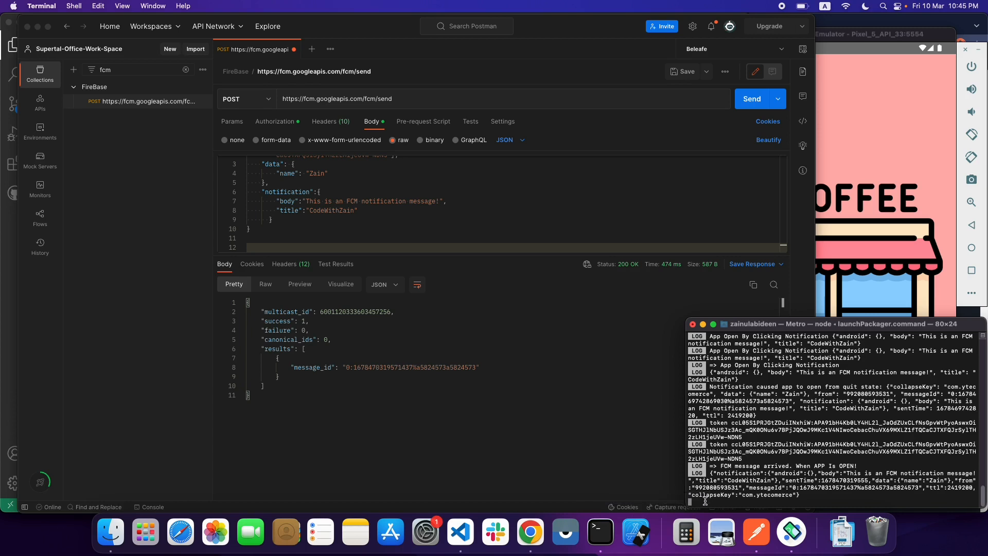
{"action": "double_click", "coordinate": [725, 465]}
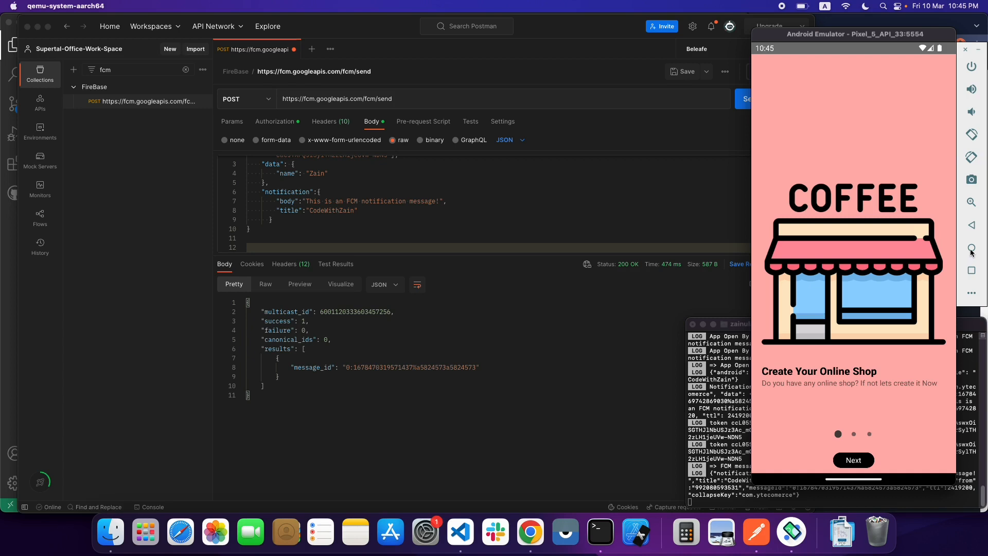
{"action": "mouse_move", "coordinate": [970, 248]}
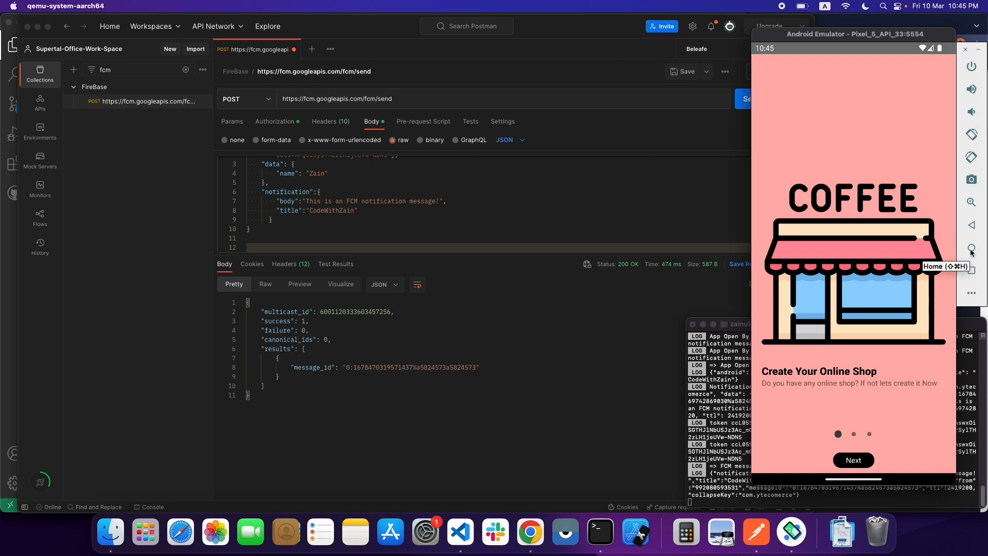
Background the coffee app via the emulator Home button and select setBackgroundMessageHandler in App.js
{"action": "left_click", "coordinate": [970, 248]}
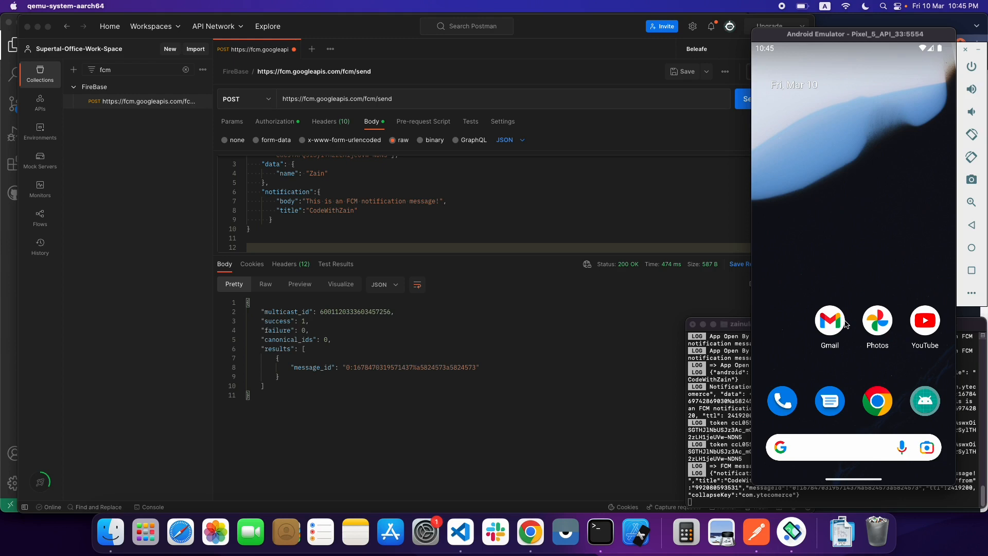
{"action": "mouse_move", "coordinate": [833, 355]}
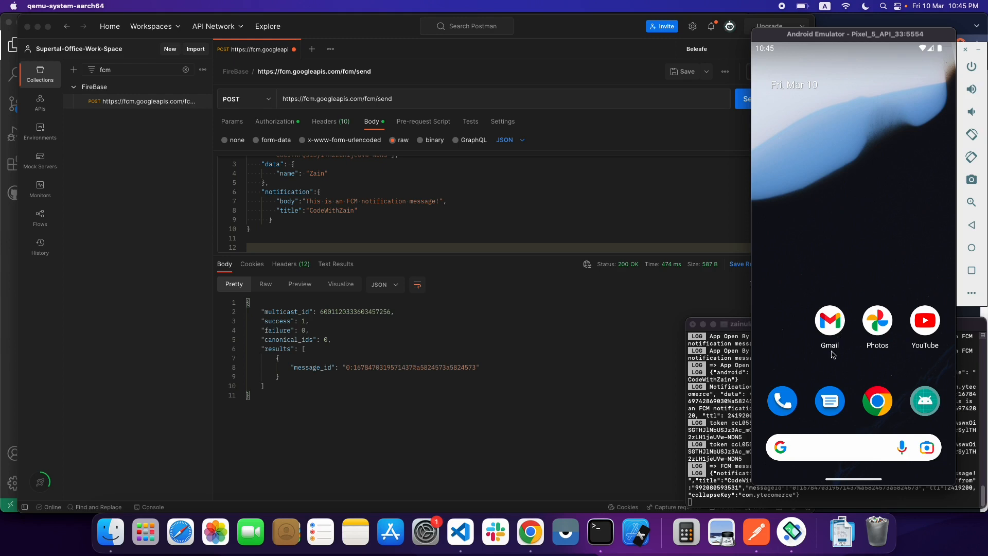
{"action": "mouse_move", "coordinate": [460, 532]}
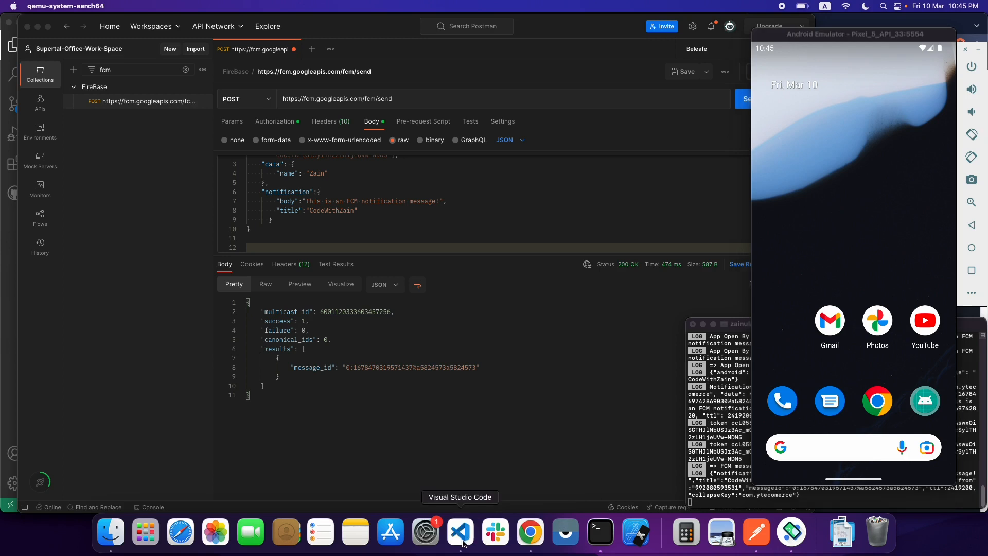
{"action": "left_click", "coordinate": [459, 532]}
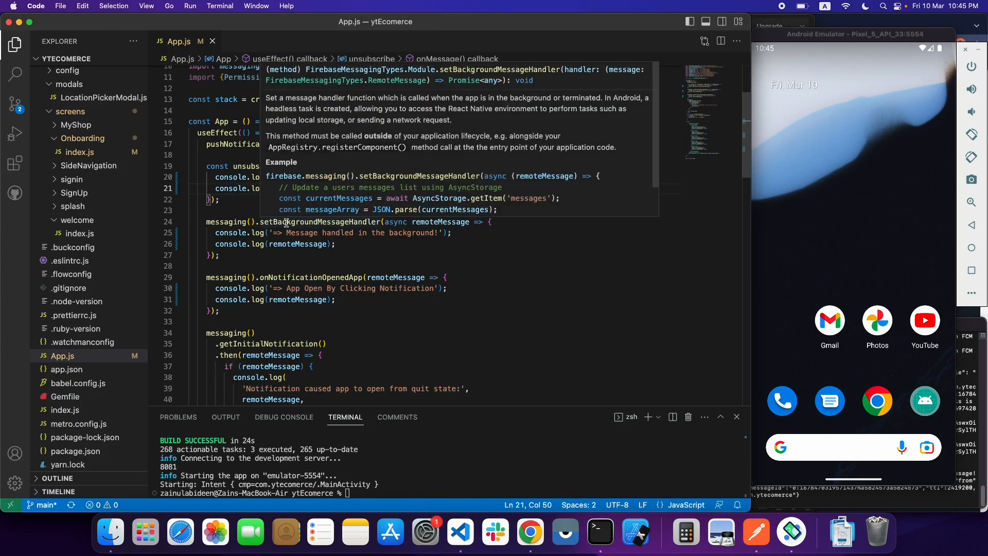
{"action": "double_click", "coordinate": [319, 222]}
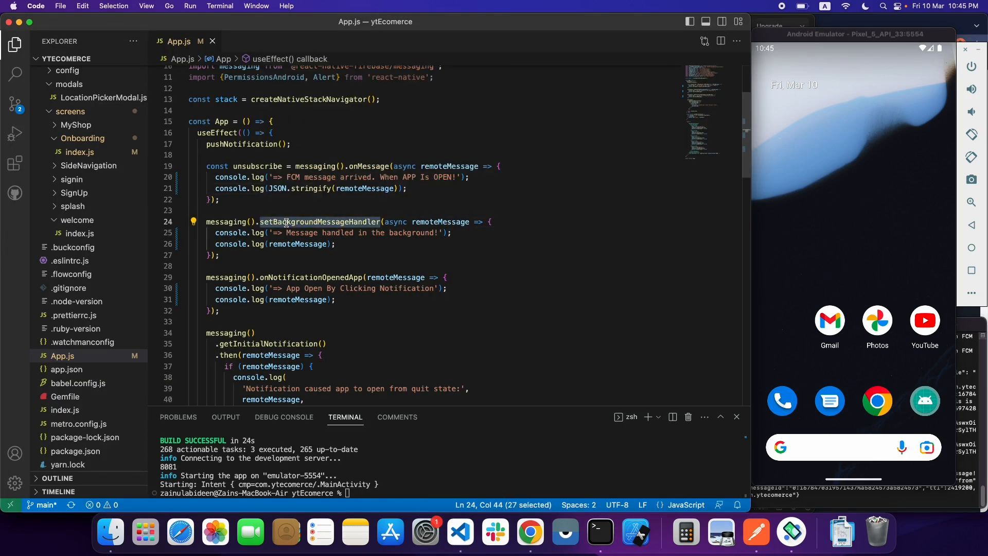
{"action": "mouse_move", "coordinate": [755, 531]}
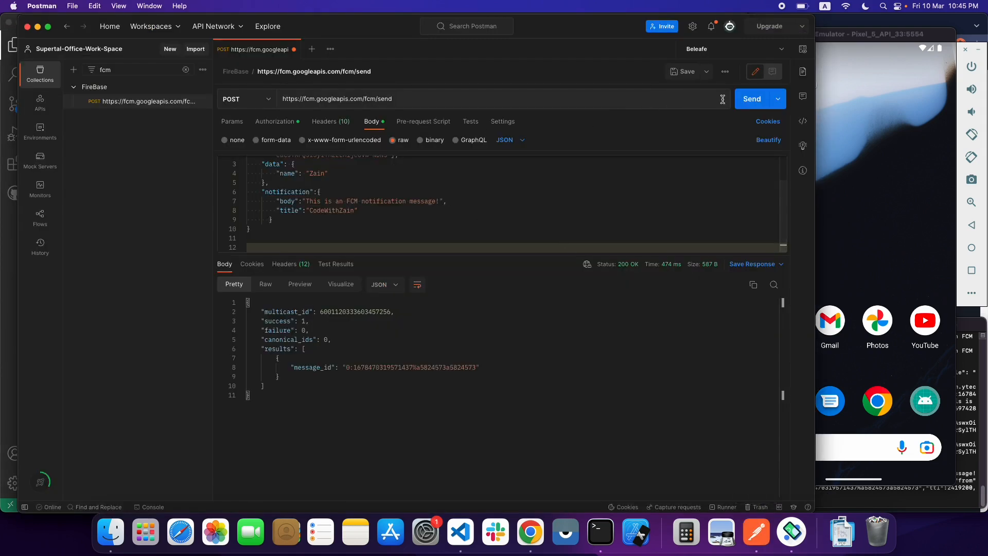
Resend the FCM request with the app backgrounded and view 'Message handled in the background!' in Metro
{"action": "left_click", "coordinate": [751, 99]}
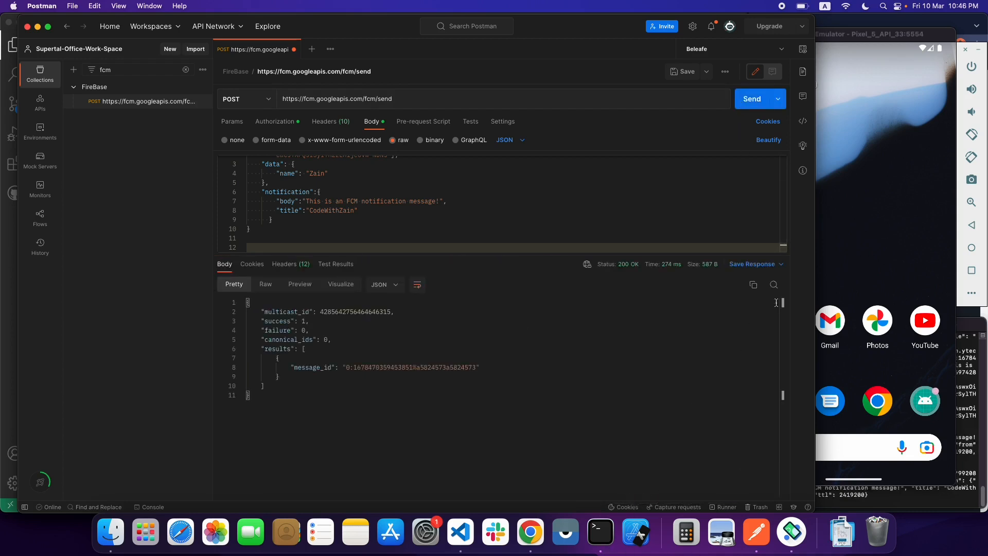
{"action": "left_click", "coordinate": [854, 33]}
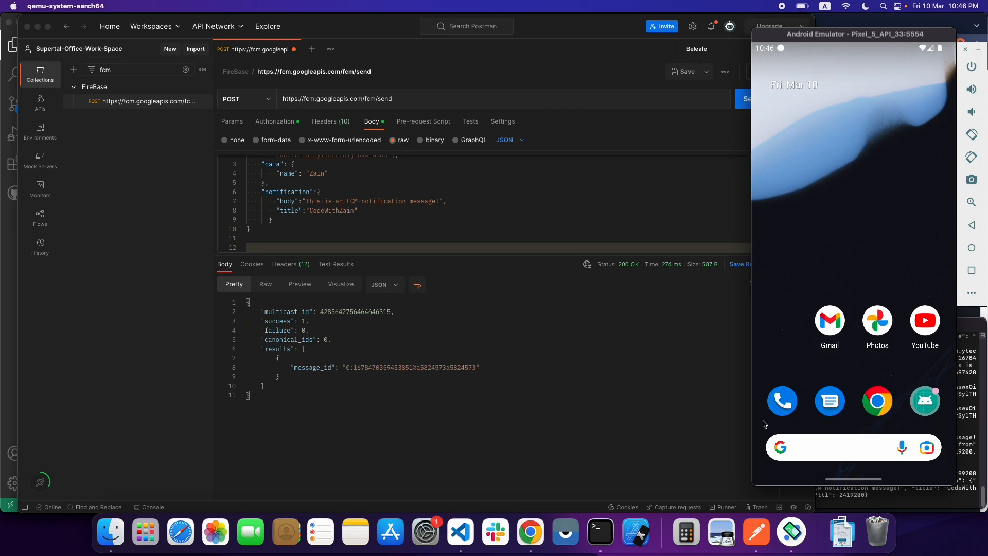
{"action": "mouse_move", "coordinate": [599, 532]}
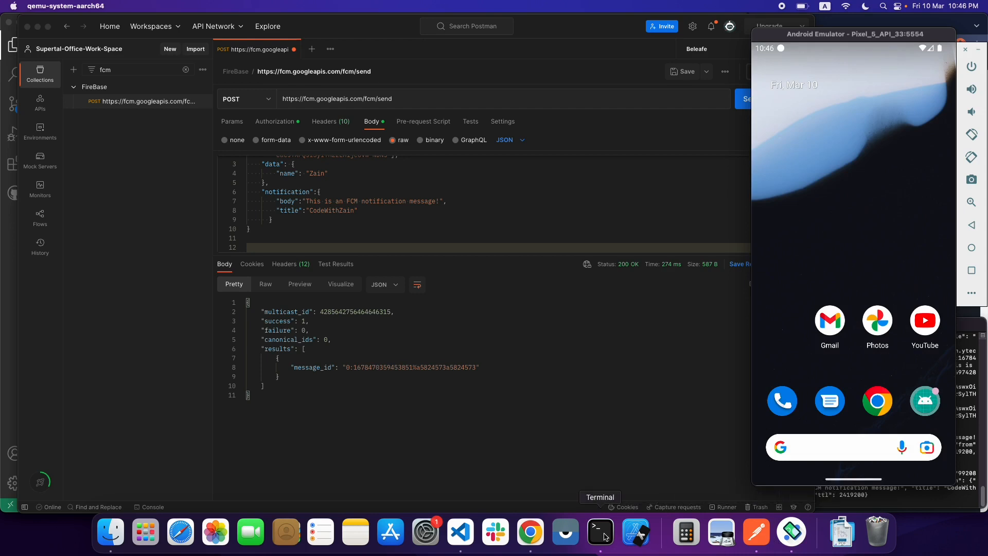
{"action": "left_click", "coordinate": [599, 531]}
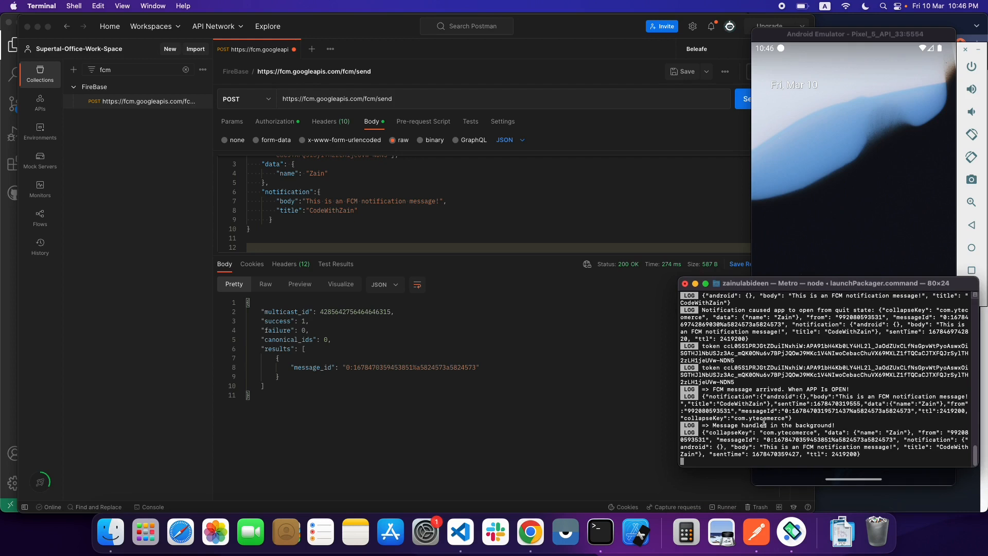
{"action": "double_click", "coordinate": [772, 425]}
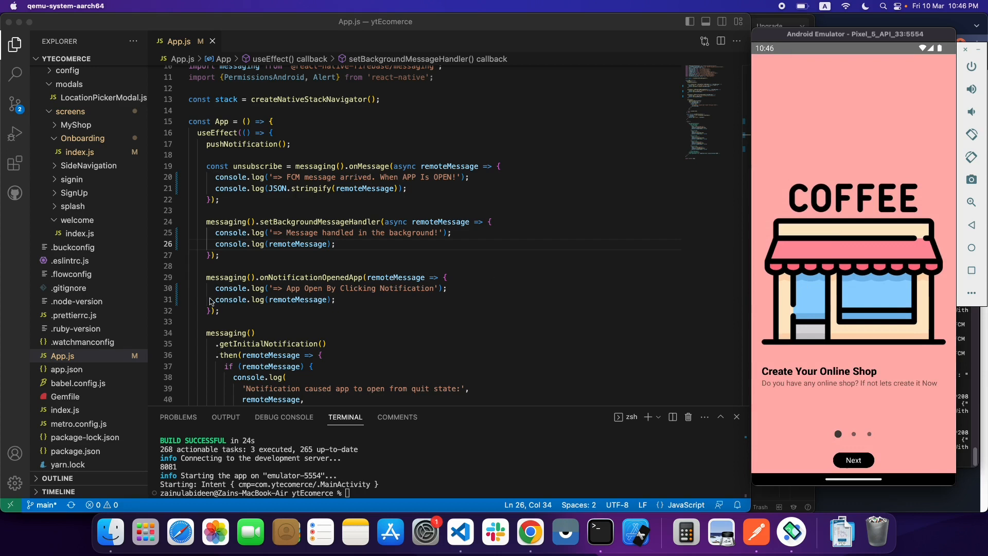
{"action": "mouse_move", "coordinate": [312, 281]}
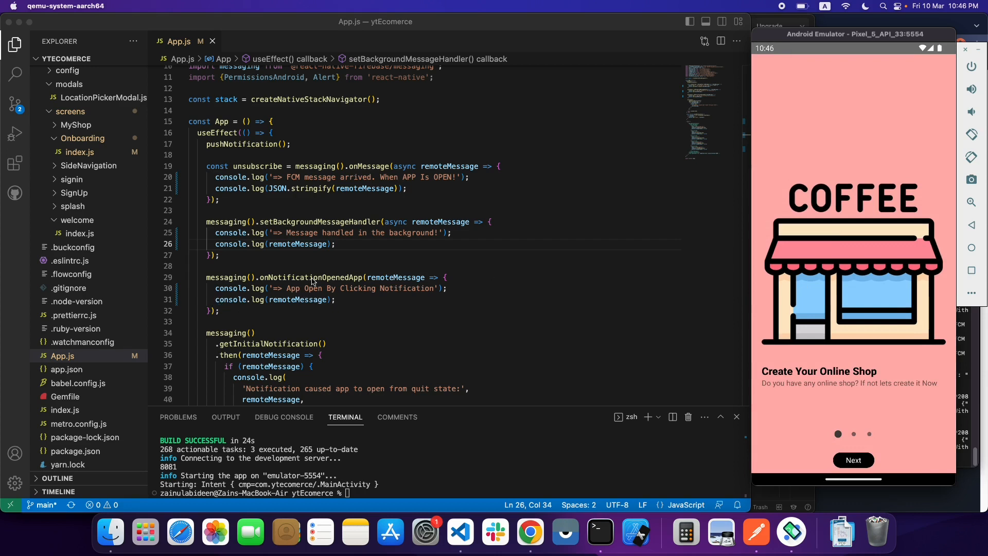
Select the onNotificationOpenedApp handler and check its Metro log output
{"action": "double_click", "coordinate": [311, 277]}
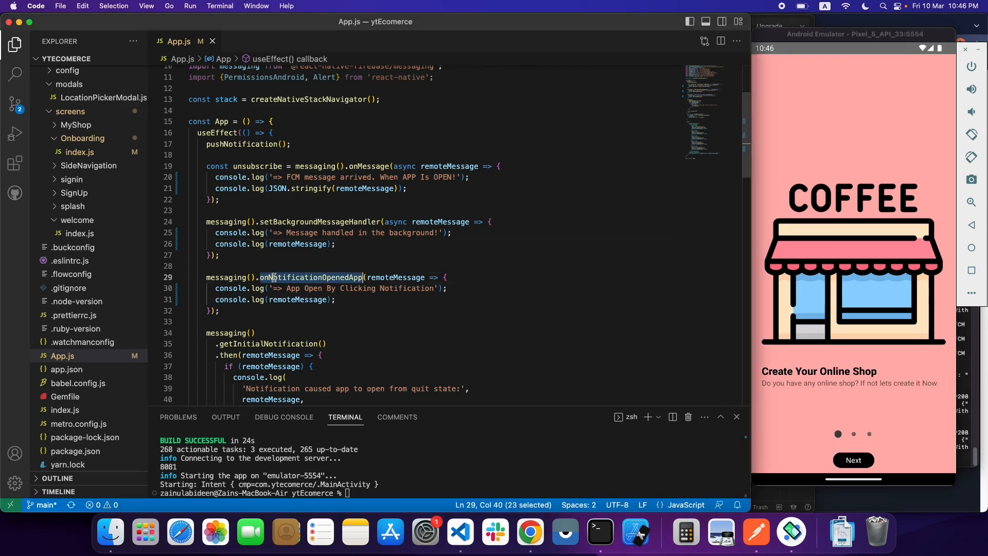
{"action": "mouse_move", "coordinate": [310, 277]}
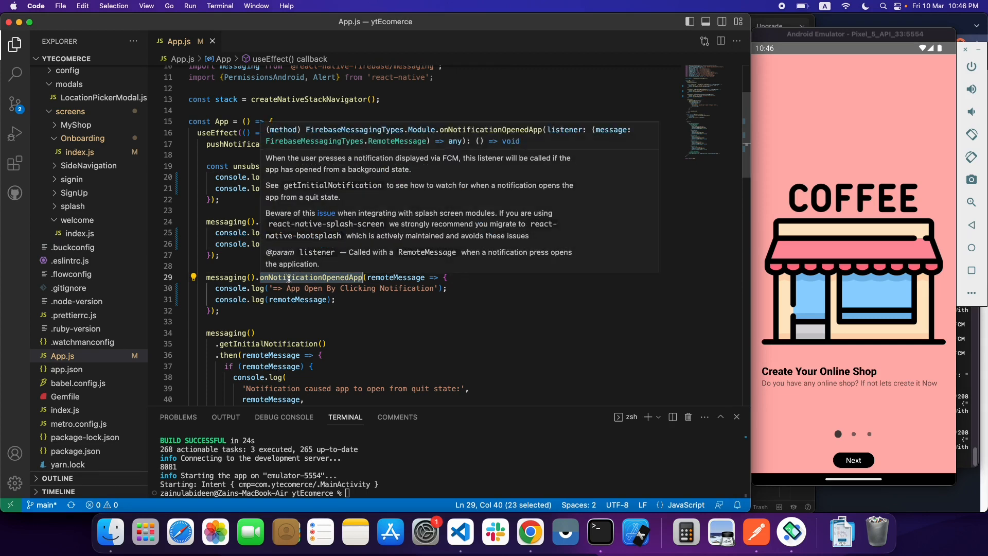
{"action": "mouse_move", "coordinate": [786, 482]}
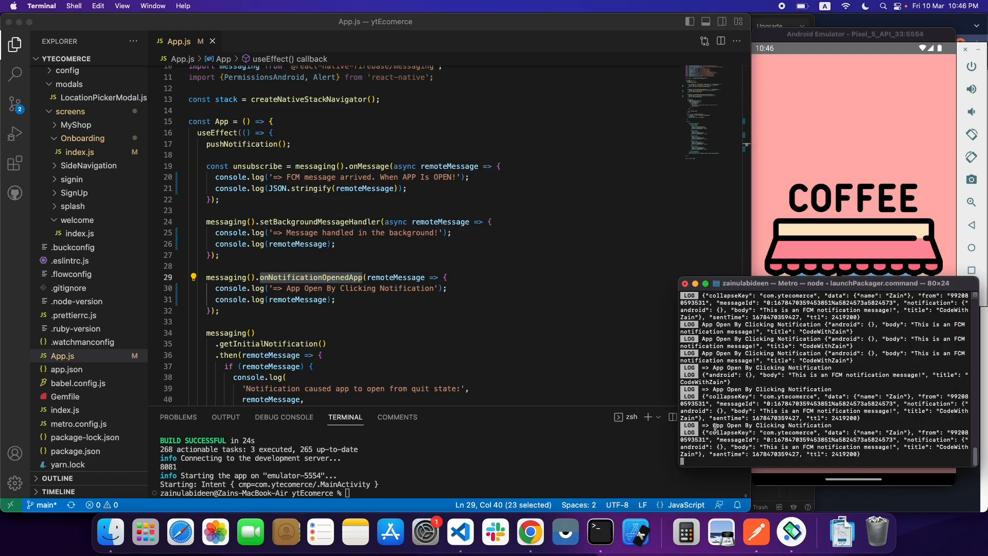
{"action": "double_click", "coordinate": [751, 425]}
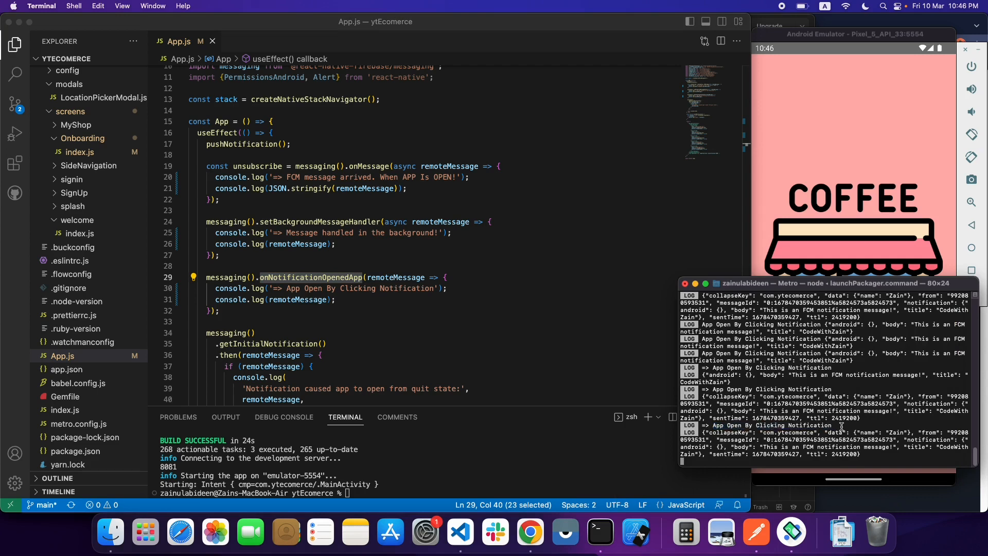
{"action": "mouse_move", "coordinate": [534, 323]}
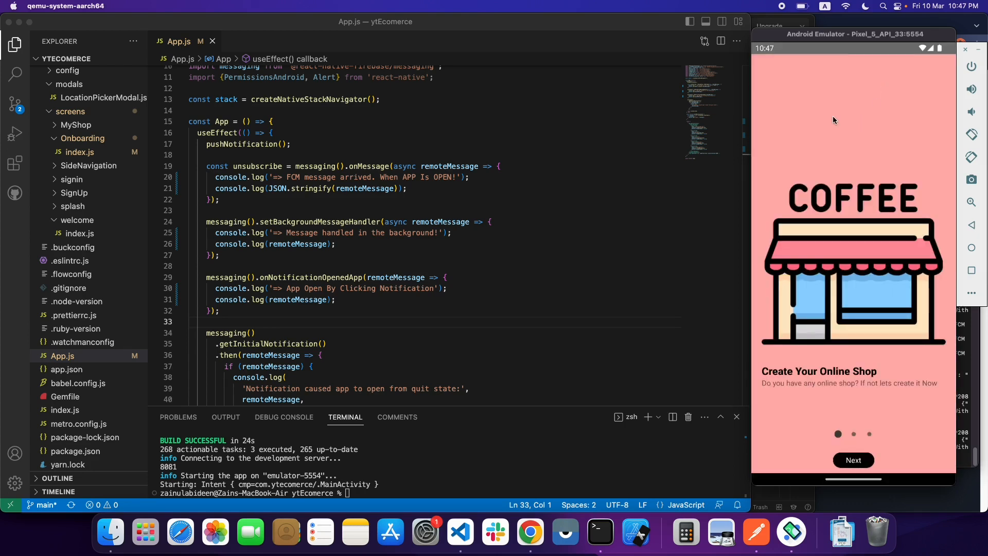
{"action": "mouse_move", "coordinate": [557, 355]}
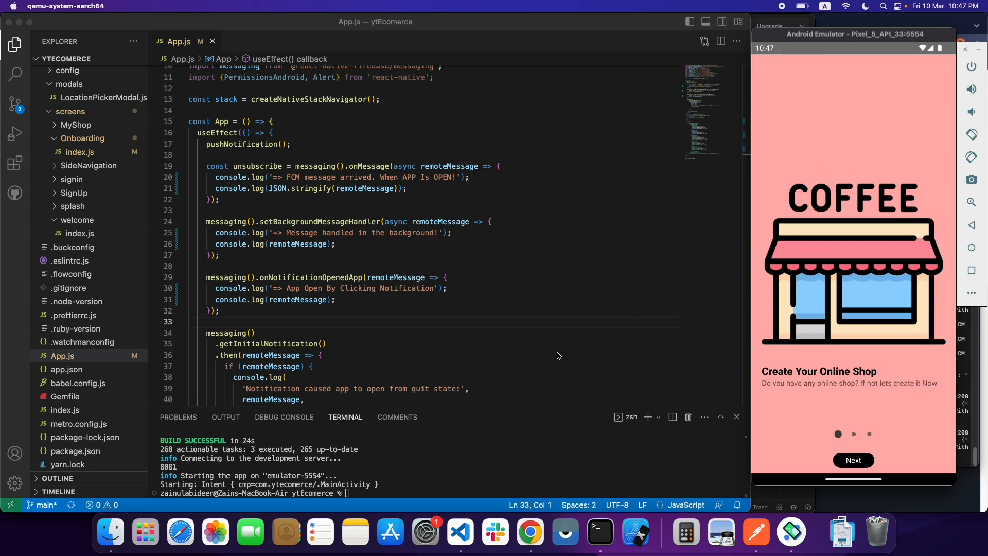
{"action": "mouse_move", "coordinate": [529, 532]}
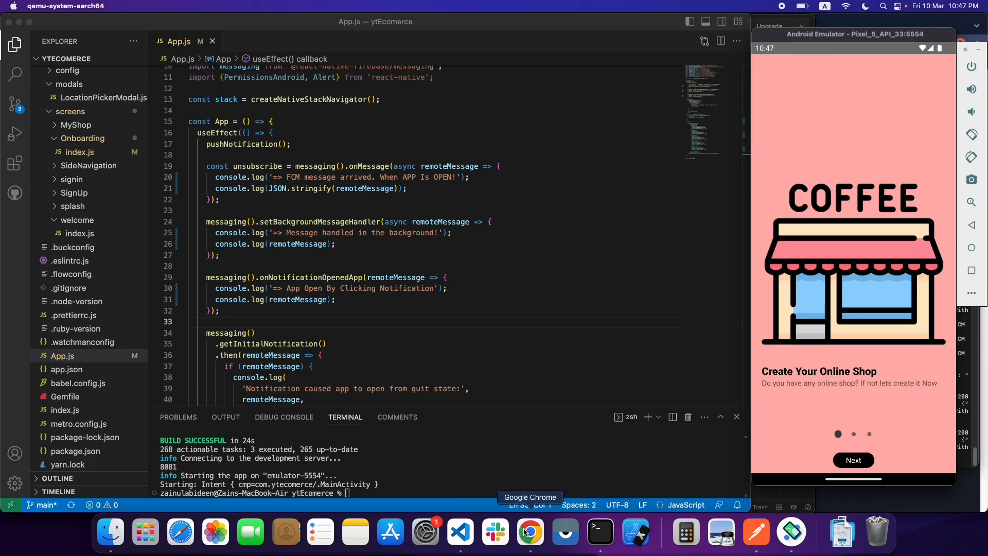
Bring Chrome with the React Native Firebase notifications docs to the front
{"action": "left_click", "coordinate": [530, 532]}
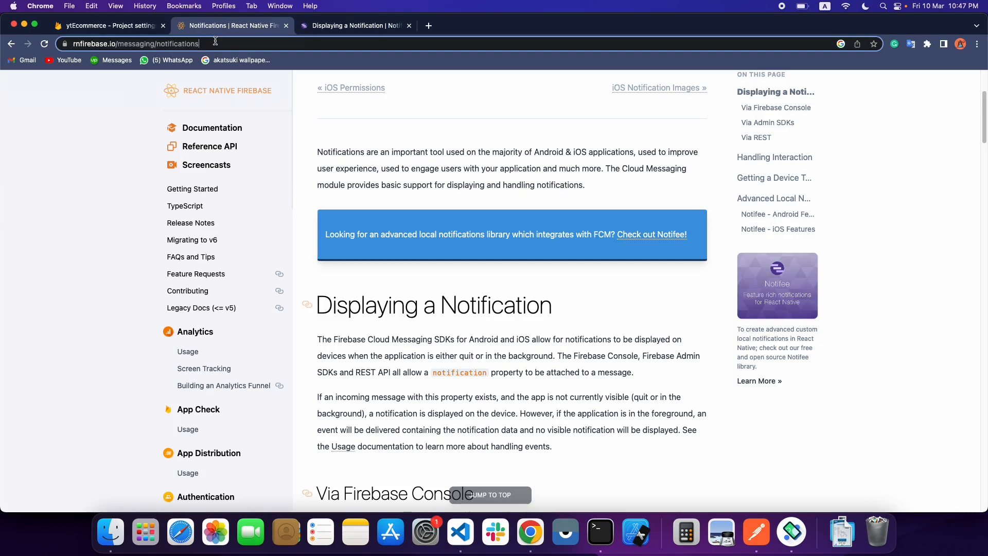
Highlight the 'Check out Notifee!' local notifications library recommendation on the docs page
{"action": "left_click", "coordinate": [135, 43]}
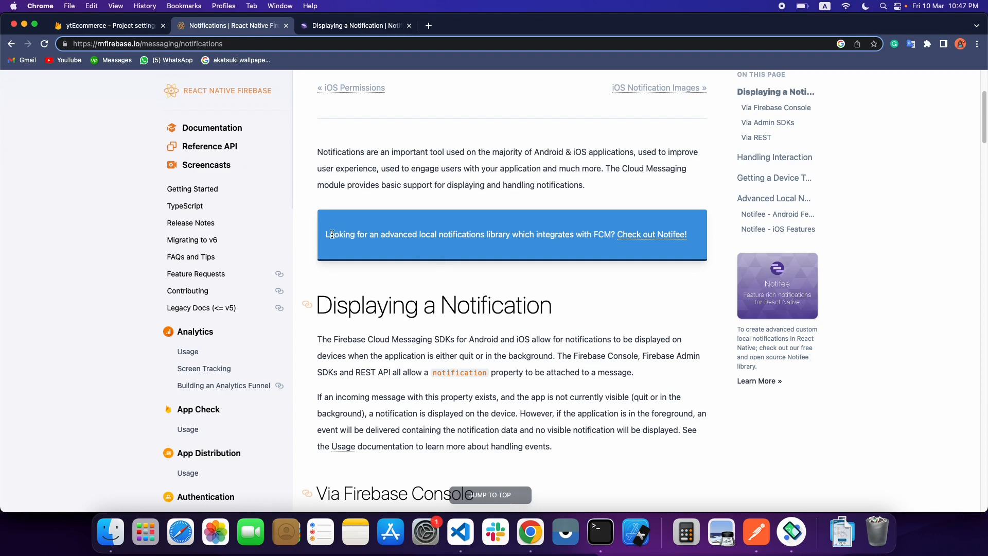
{"action": "left_click_drag", "start_coordinate": [327, 234], "coordinate": [528, 234]}
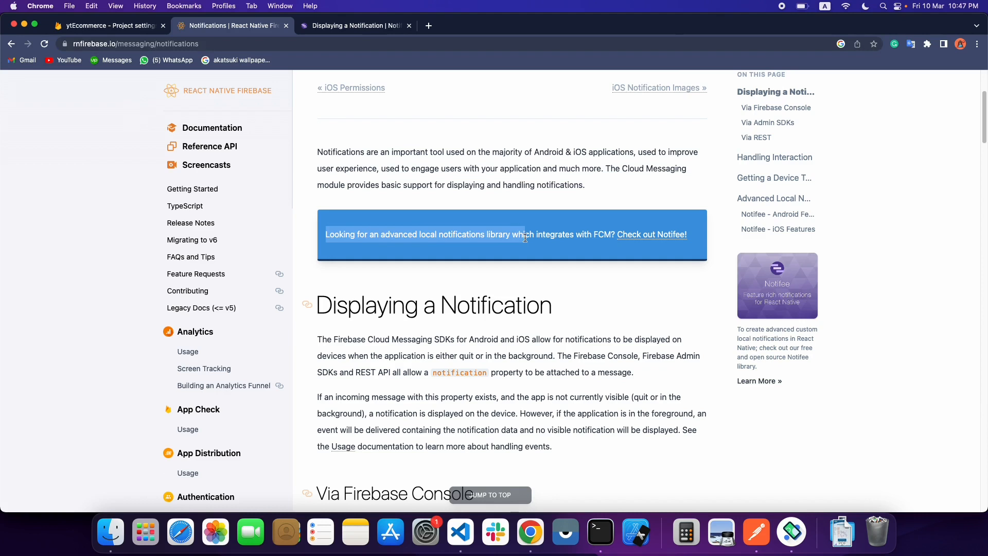
{"action": "mouse_move", "coordinate": [650, 234]}
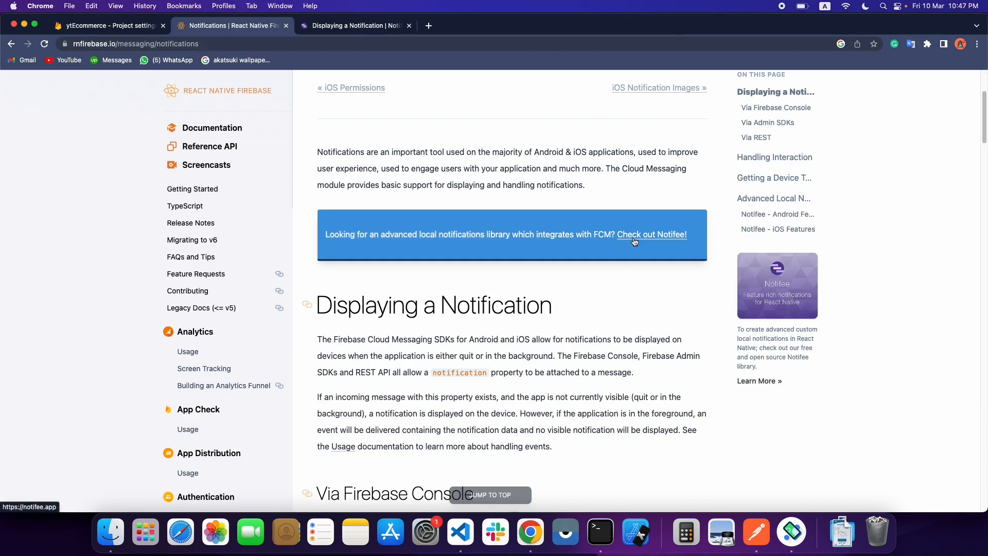
{"action": "mouse_move", "coordinate": [638, 245]}
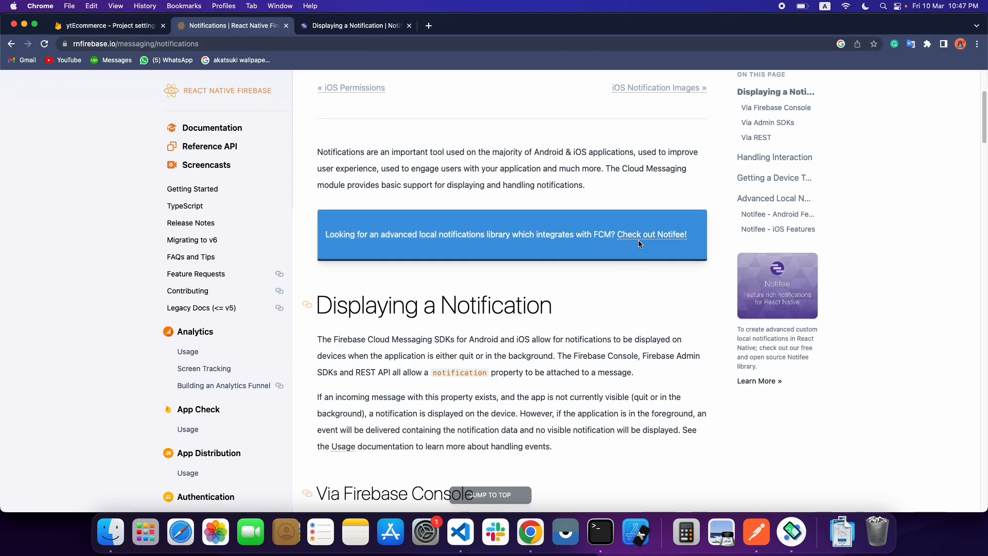
{"action": "mouse_move", "coordinate": [652, 235]}
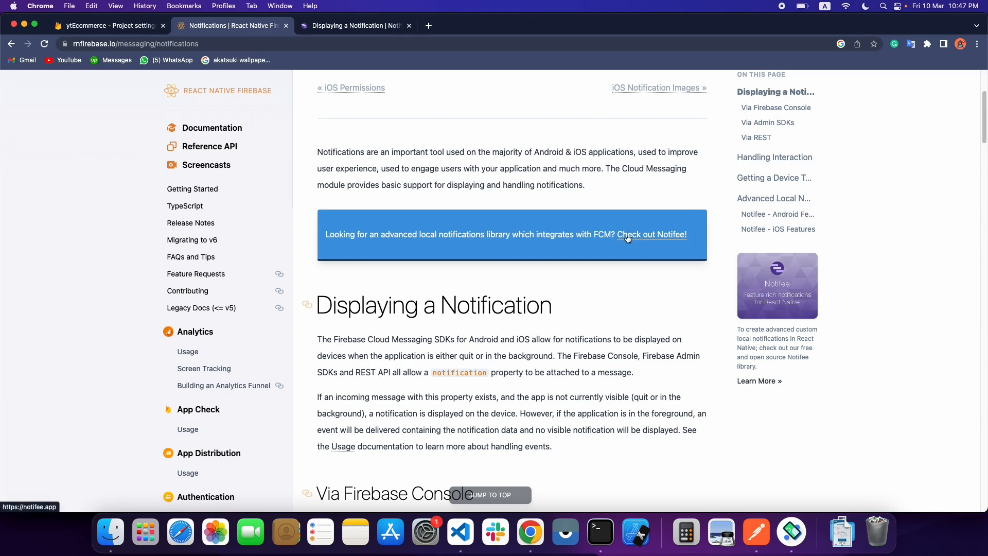
{"action": "mouse_move", "coordinate": [630, 248]}
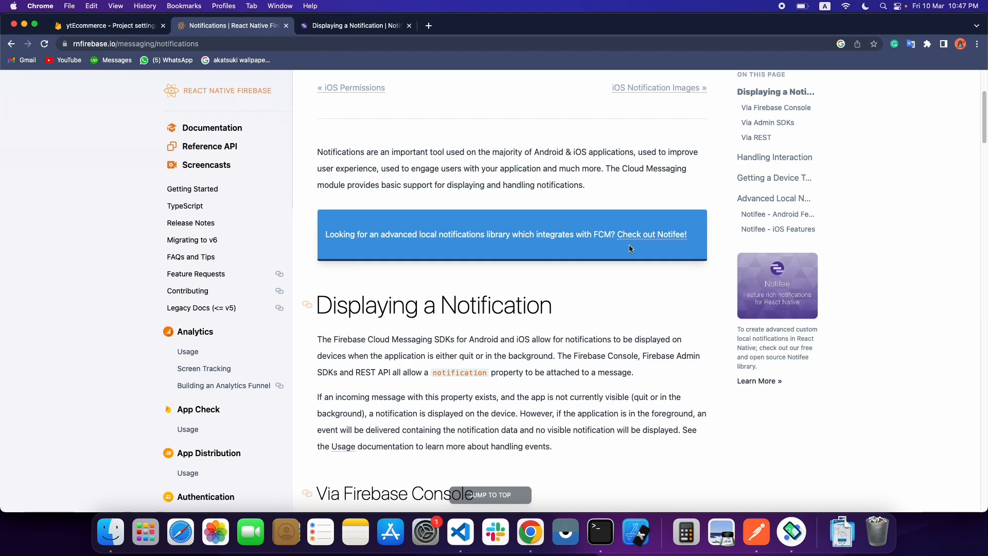
{"action": "mouse_move", "coordinate": [371, 66]}
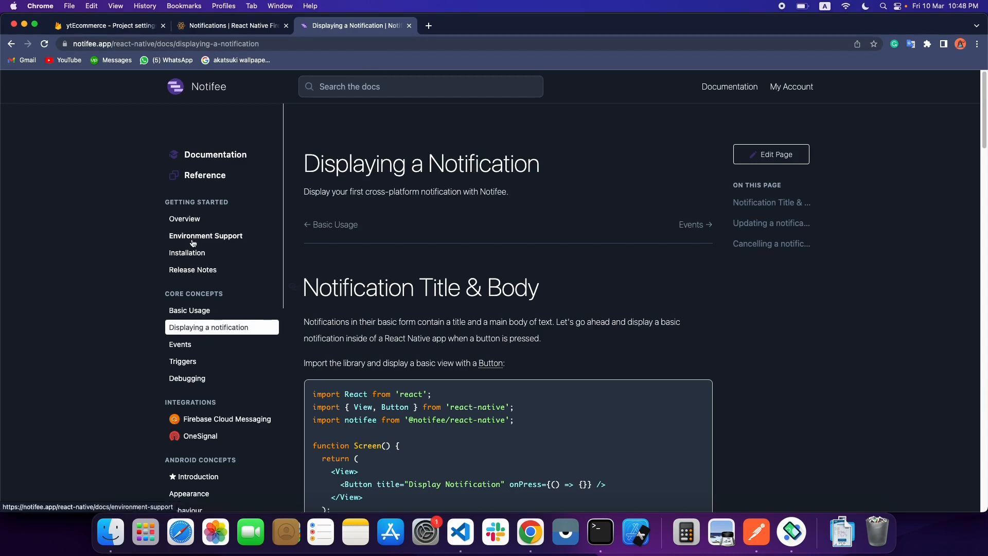
View the Notifee installation guide's yarn add command and return to the terminal
{"action": "left_click", "coordinate": [186, 253]}
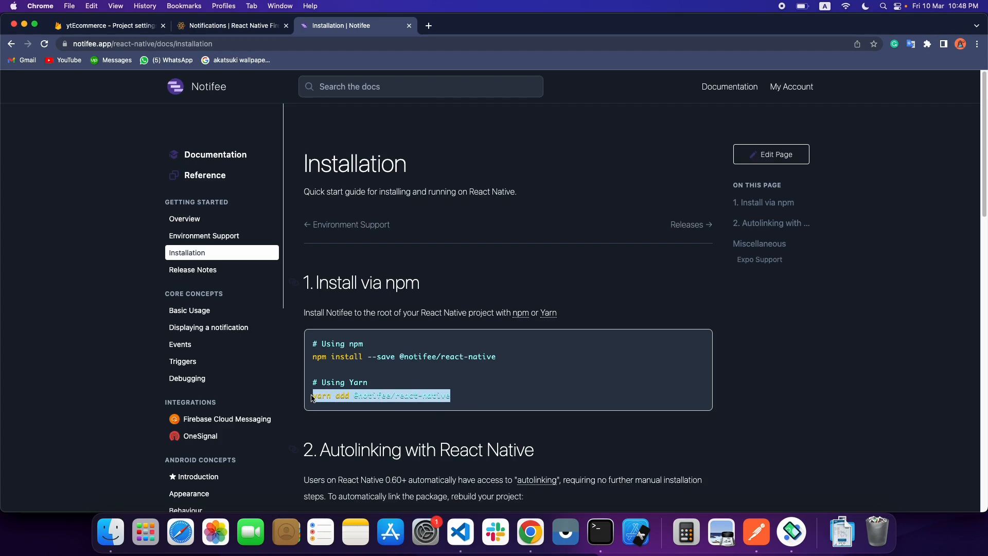
{"action": "mouse_move", "coordinate": [599, 531]}
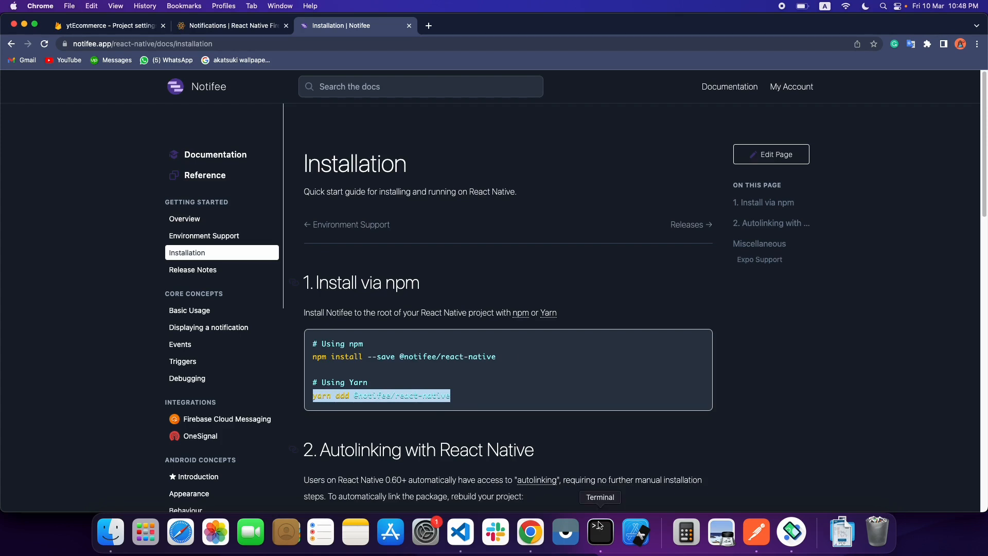
{"action": "left_click", "coordinate": [599, 531]}
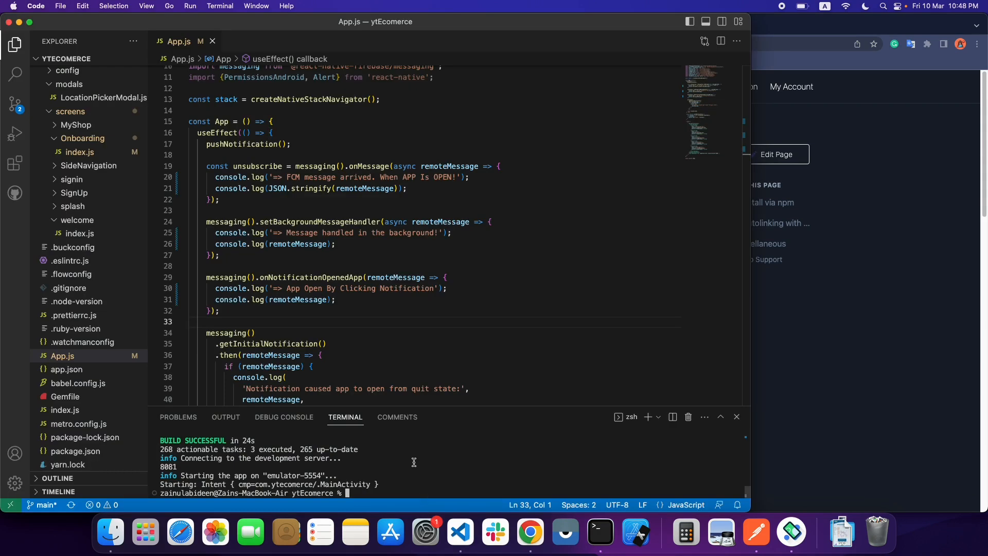
{"action": "type", "text": "yarn add @notifee/react-native"}
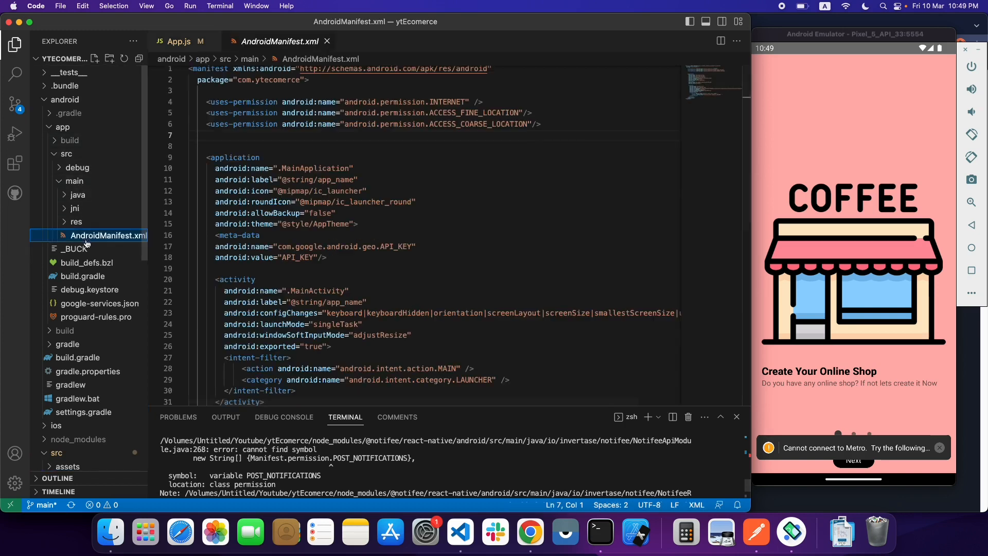
Copy a uses-permission line and take POST_NOTIFICATIONS from the build error for AndroidManifest.xml
{"action": "left_click_drag", "start_coordinate": [540, 123], "coordinate": [533, 113]}
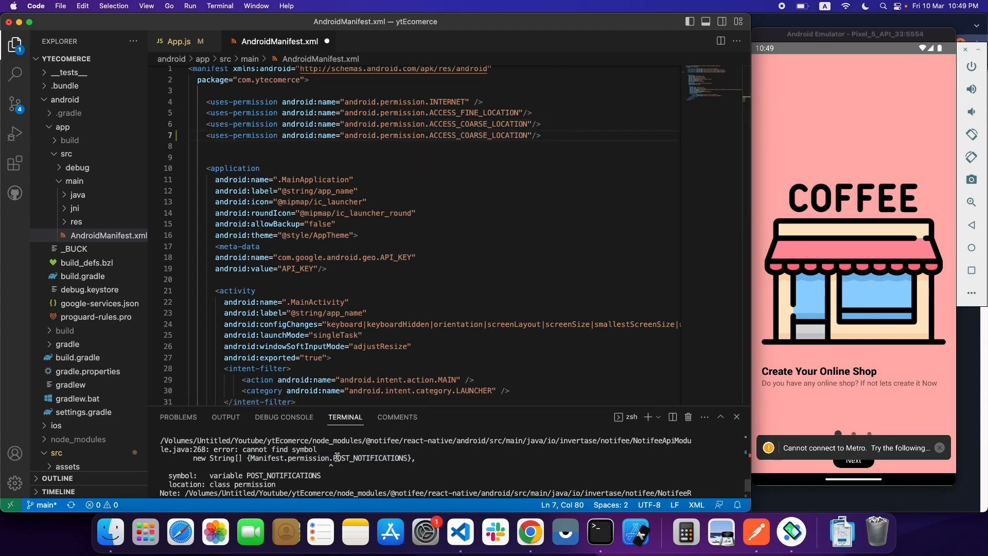
{"action": "double_click", "coordinate": [371, 457]}
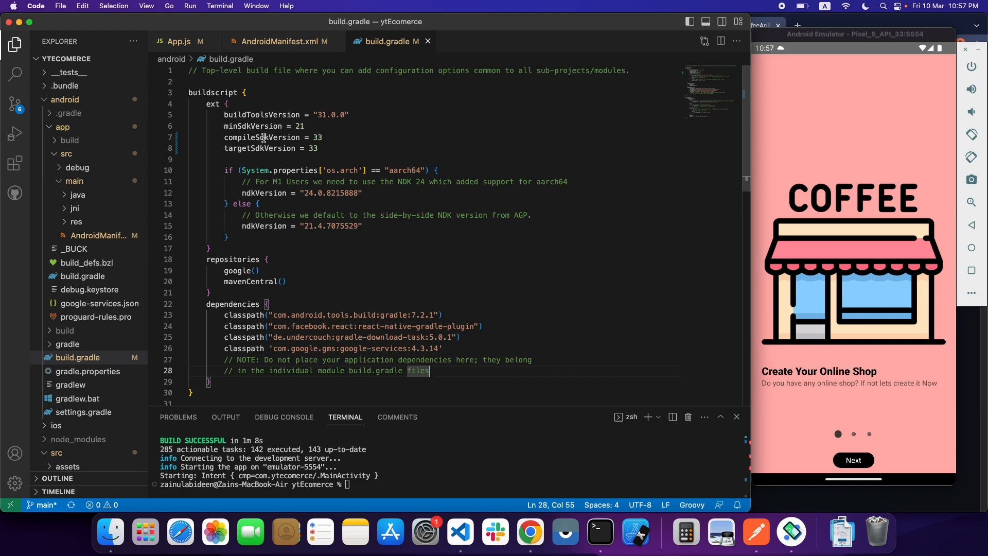
Check compileSdkVersion and targetSdkVersion are 33 in build.gradle, then revisit AndroidManifest.xml and App.js
{"action": "double_click", "coordinate": [261, 137]}
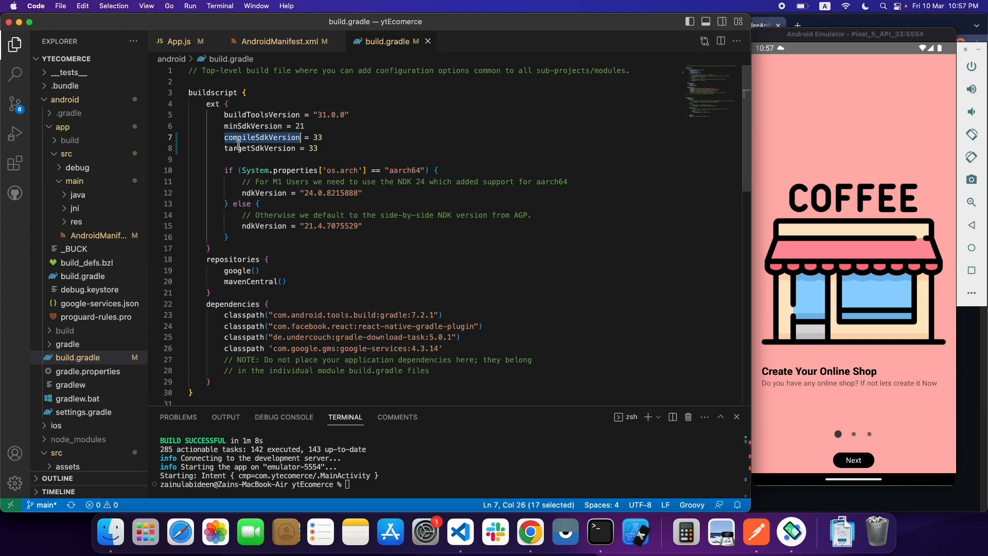
{"action": "double_click", "coordinate": [260, 148]}
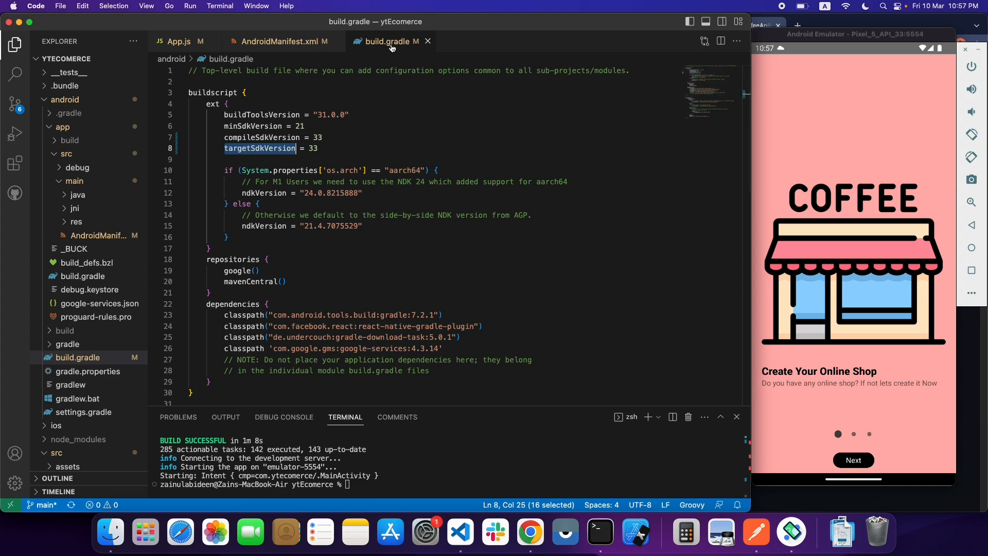
{"action": "left_click", "coordinate": [280, 42]}
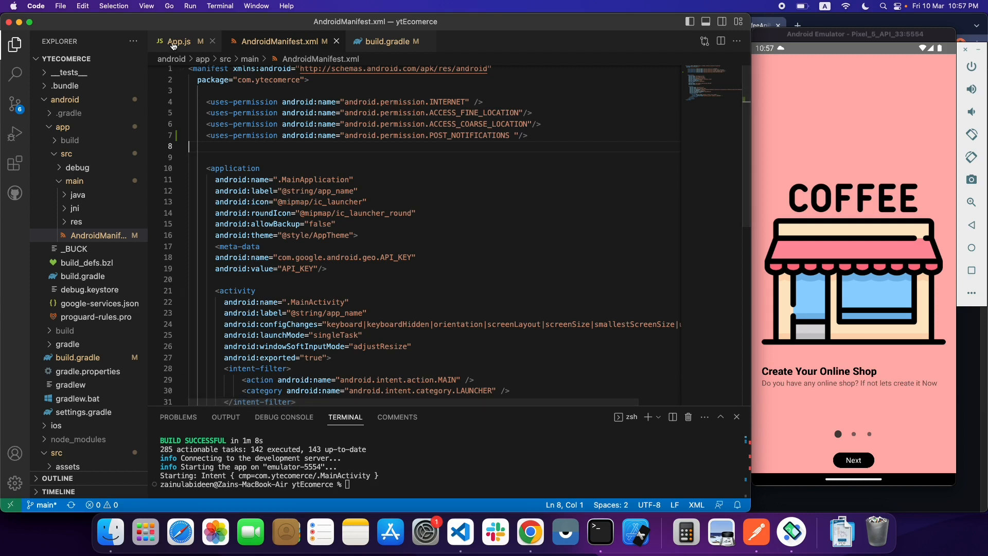
{"action": "left_click", "coordinate": [179, 41]}
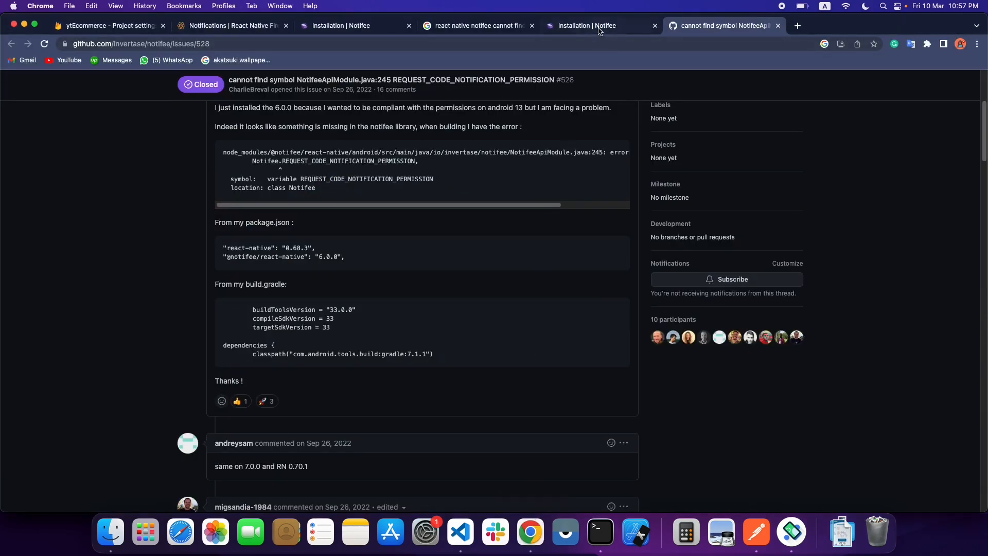
Return to the Notifee installation guide and read through the Basic Usage page
{"action": "left_click", "coordinate": [599, 25]}
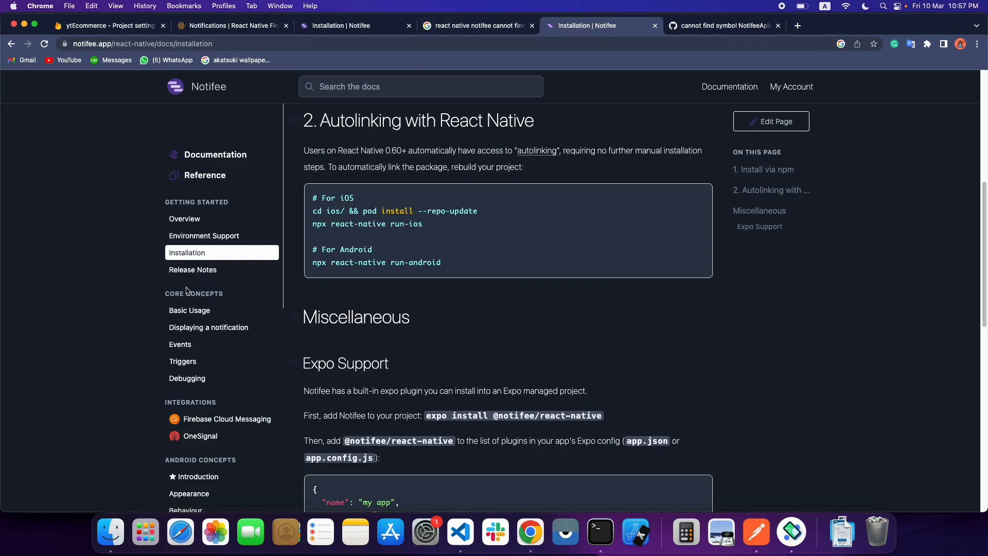
{"action": "left_click", "coordinate": [189, 310]}
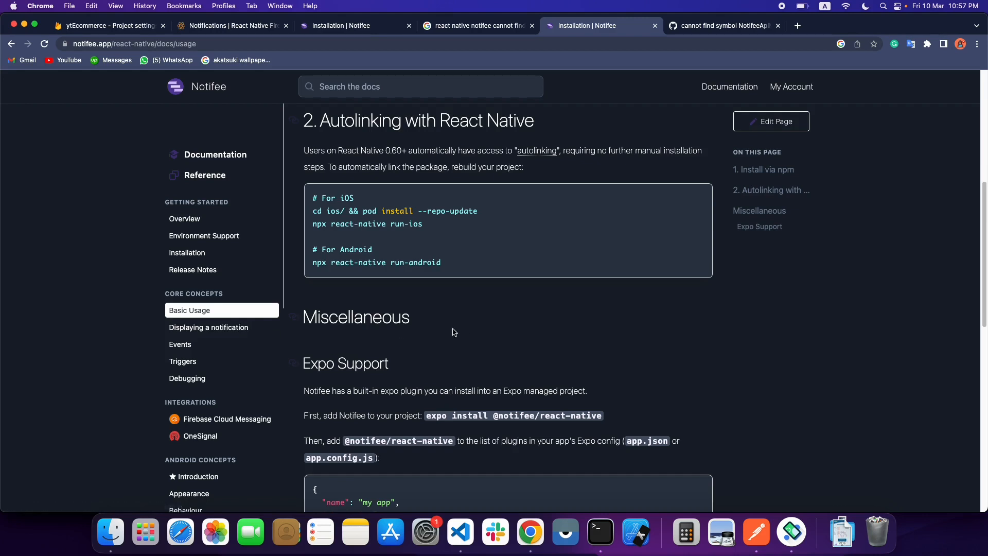
{"action": "left_click", "coordinate": [190, 310]}
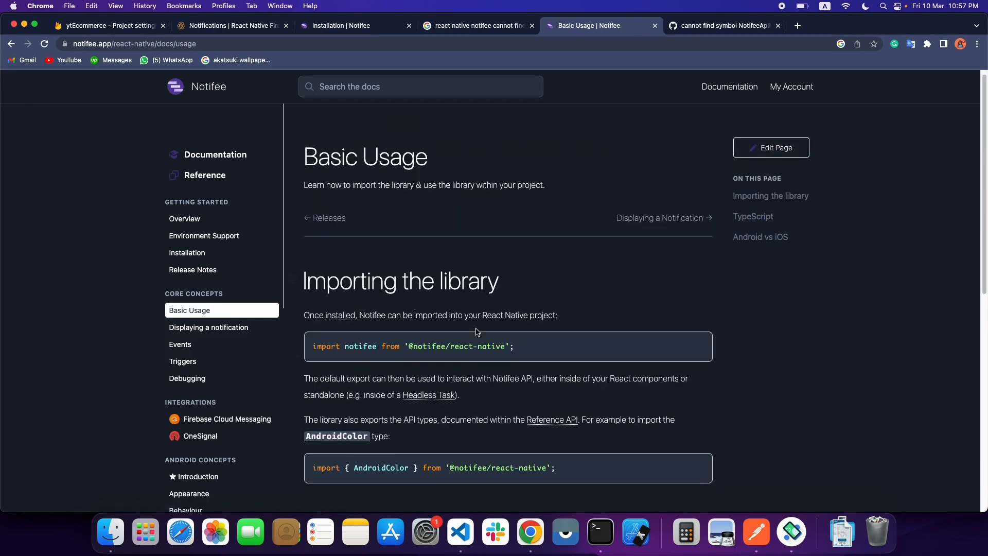
{"action": "scroll", "scroll_direction": "down", "scroll_amount": 3}
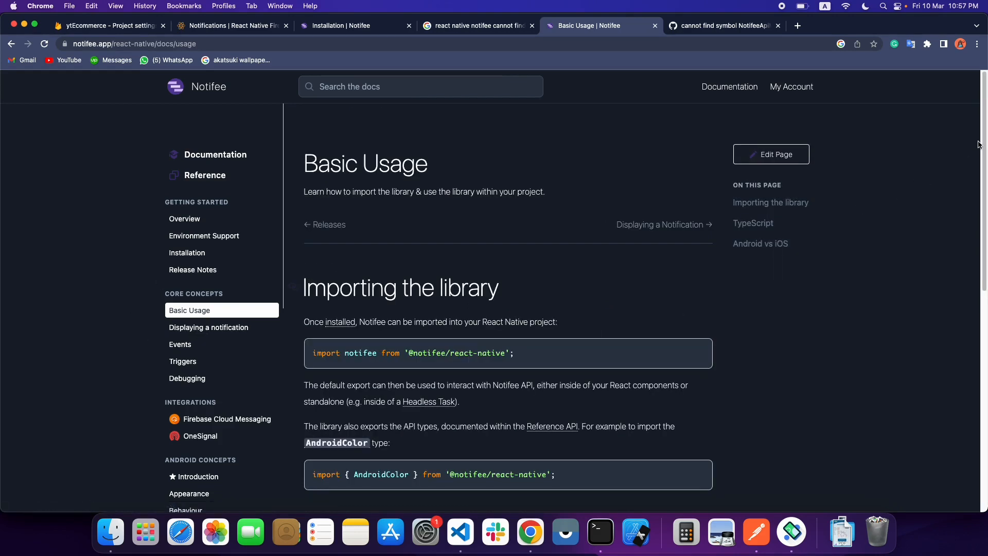
{"action": "scroll", "scroll_direction": "down", "scroll_amount": 3}
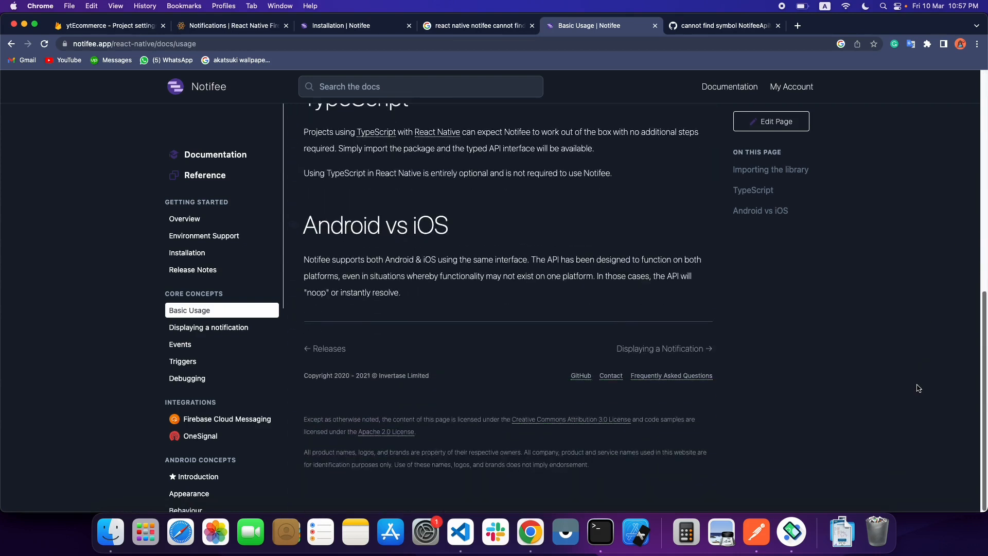
{"action": "mouse_move", "coordinate": [211, 328]}
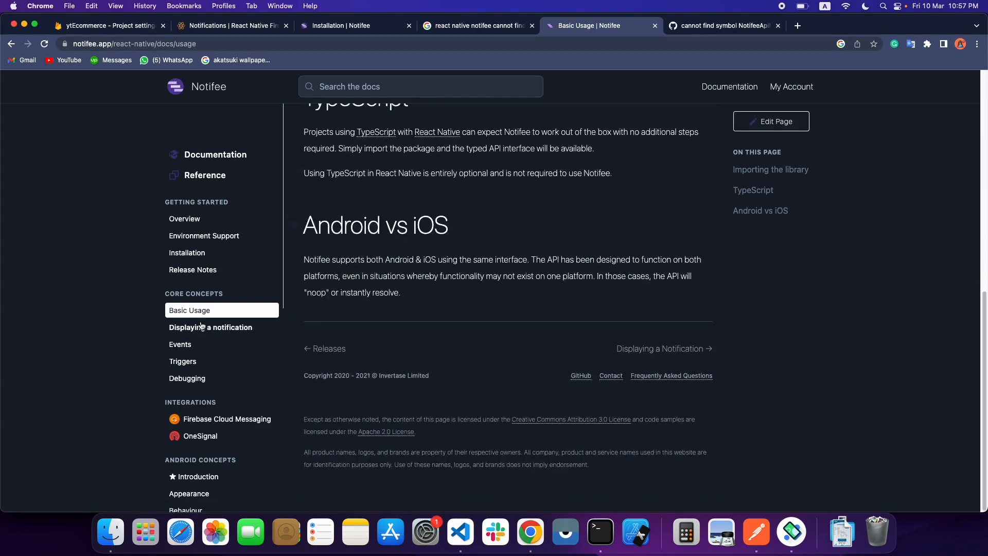
{"action": "mouse_move", "coordinate": [210, 327]}
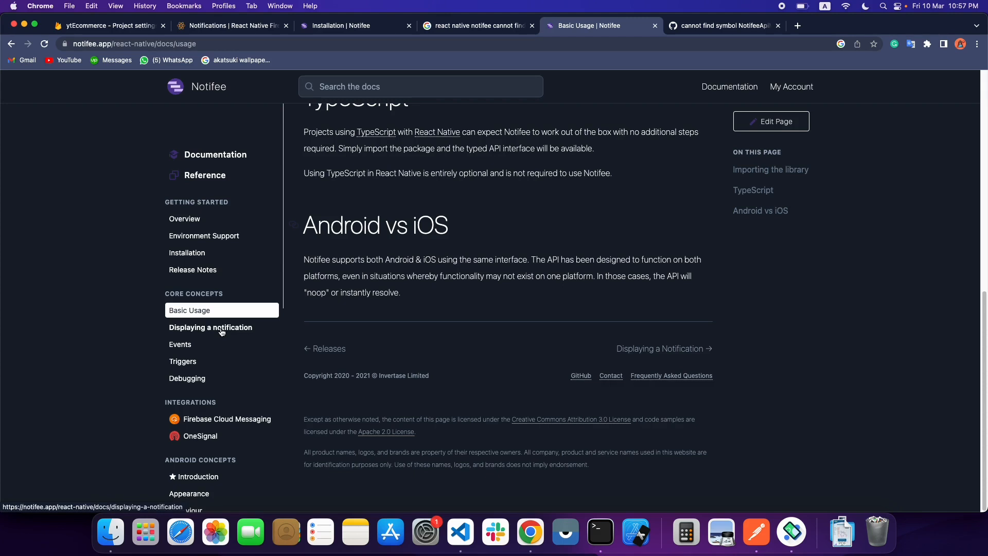
{"action": "mouse_move", "coordinate": [191, 331]}
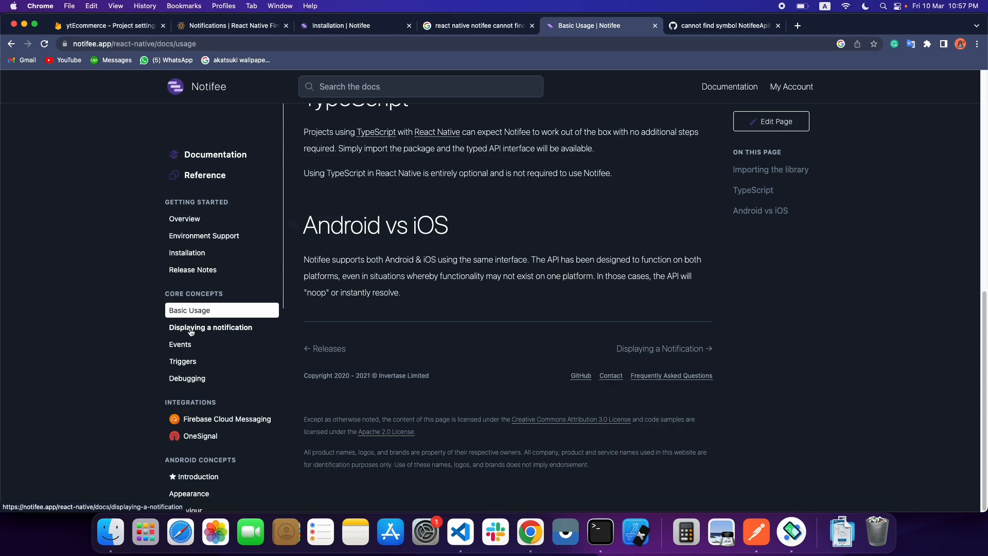
Move on to the Displaying a Notification guide in the Notifee docs
{"action": "left_click", "coordinate": [209, 328]}
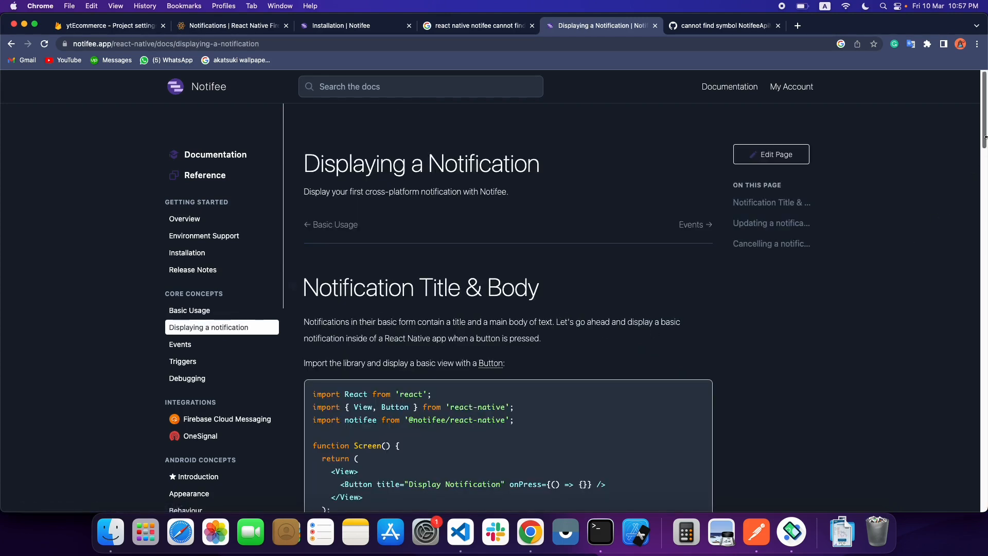
{"action": "scroll", "scroll_direction": "down", "scroll_amount": 3}
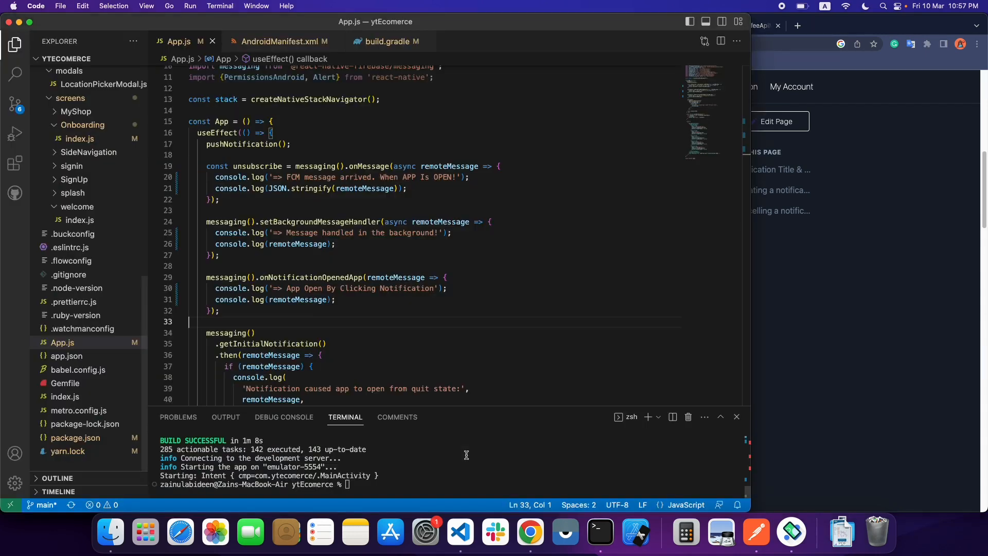
{"action": "mouse_move", "coordinate": [302, 319]}
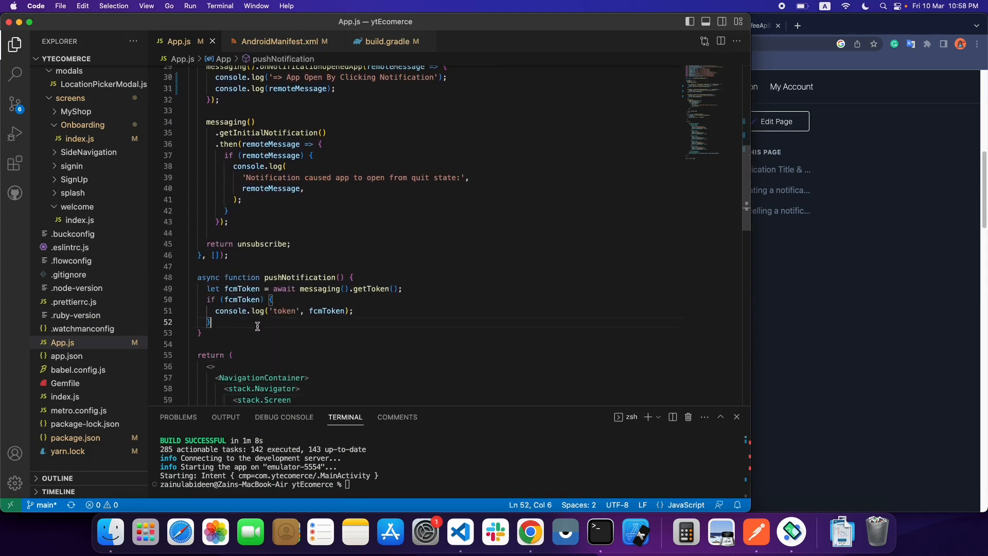
Paste the onDisplayNotification function into App.js after pushNotification
{"action": "key", "text": "enter"}
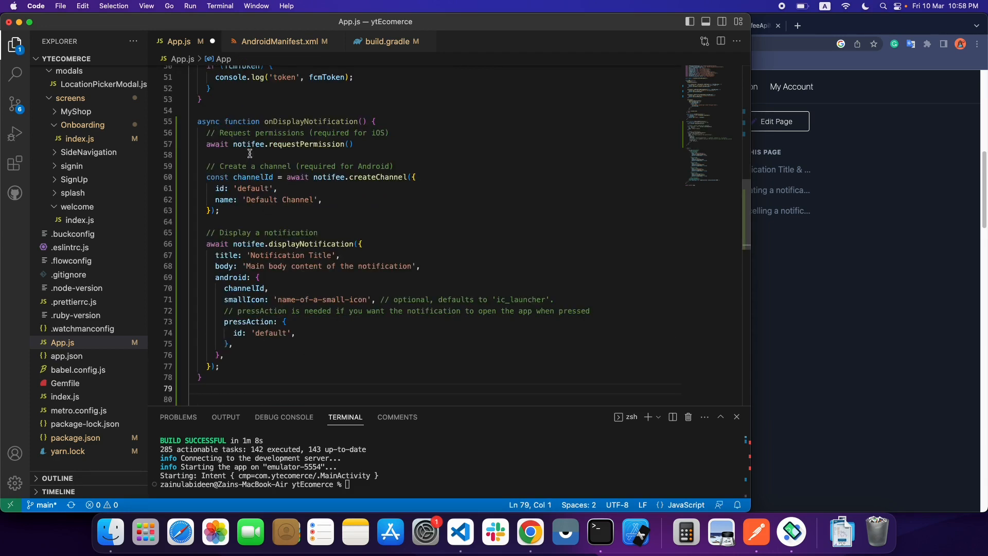
{"action": "double_click", "coordinate": [250, 144]}
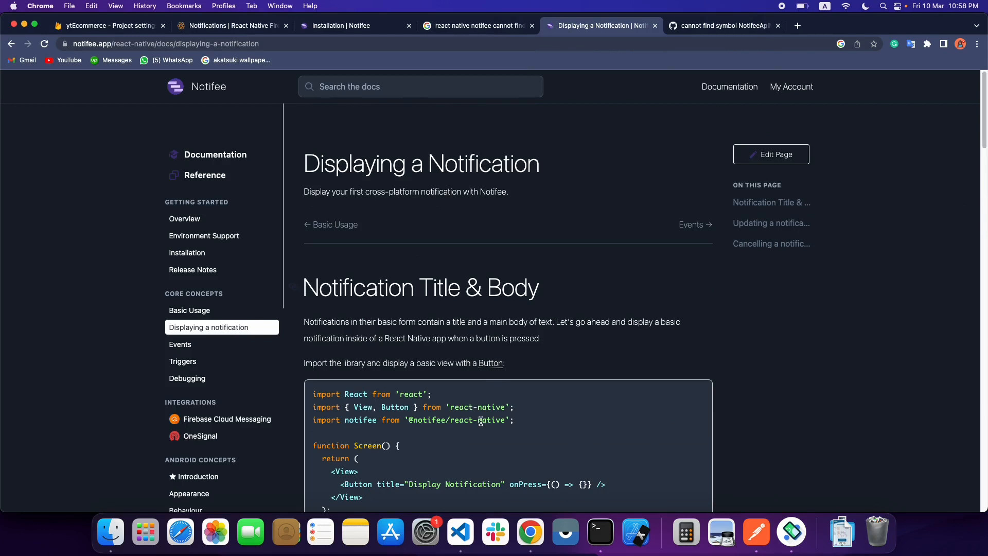
{"action": "triple_click", "coordinate": [409, 420]}
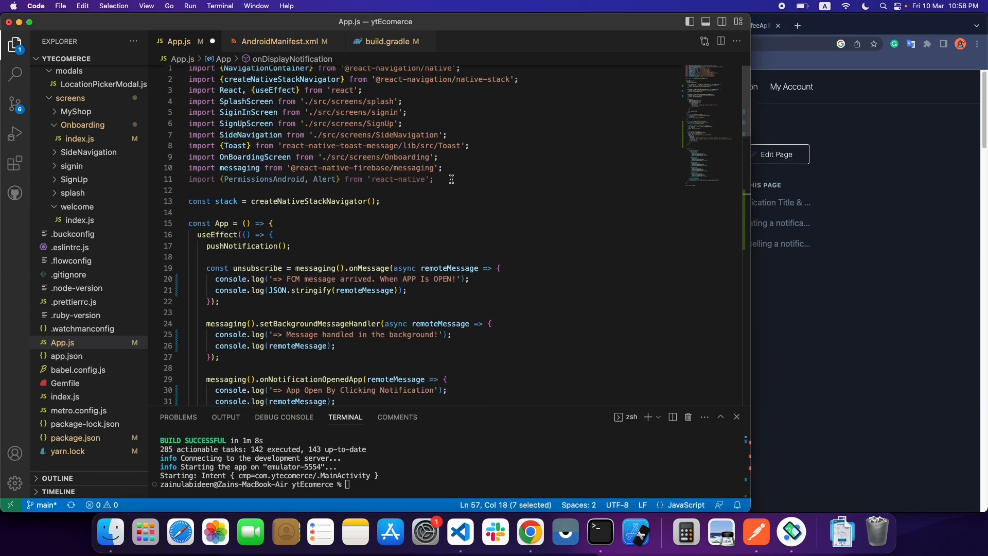
{"action": "type", "text": "import notifee from '@notifee/react-native';"}
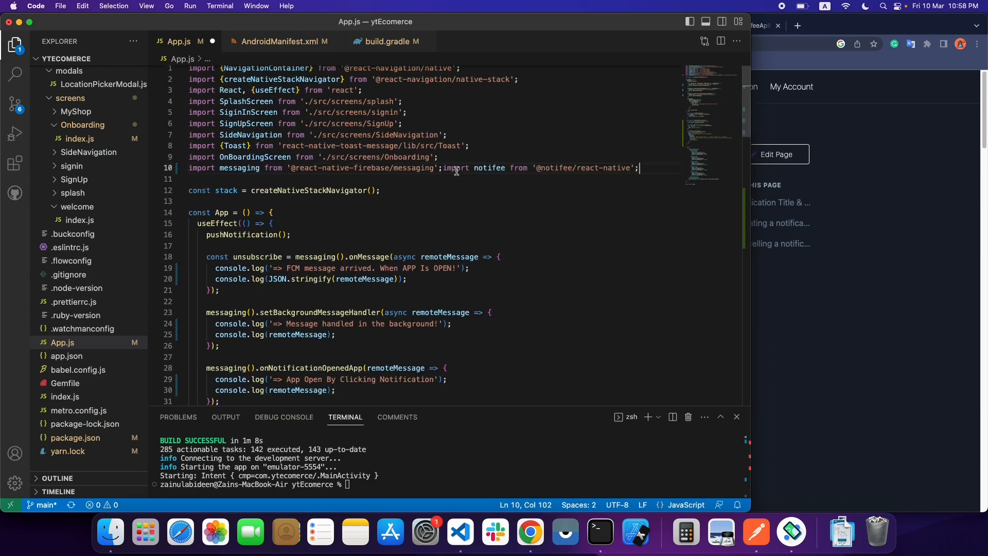
{"action": "left_click", "coordinate": [445, 167]}
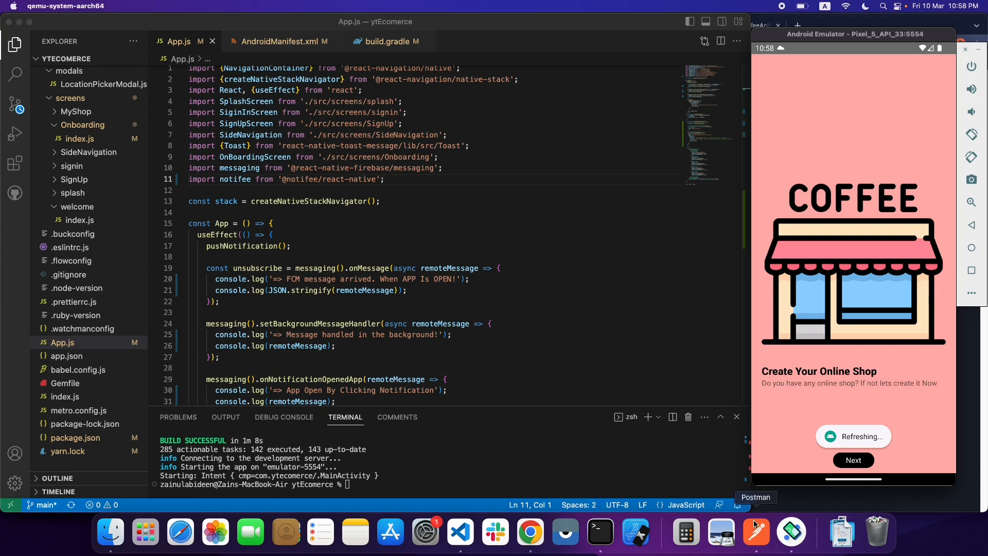
Call onDisplayNotification() inside the foreground messaging().onMessage callback in App.js
{"action": "left_click", "coordinate": [492, 324]}
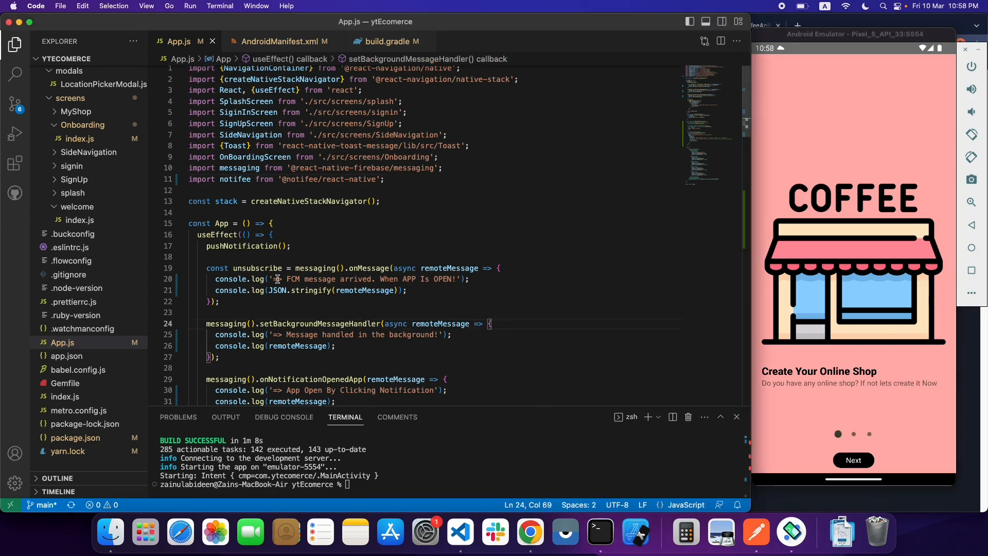
{"action": "mouse_move", "coordinate": [416, 291]}
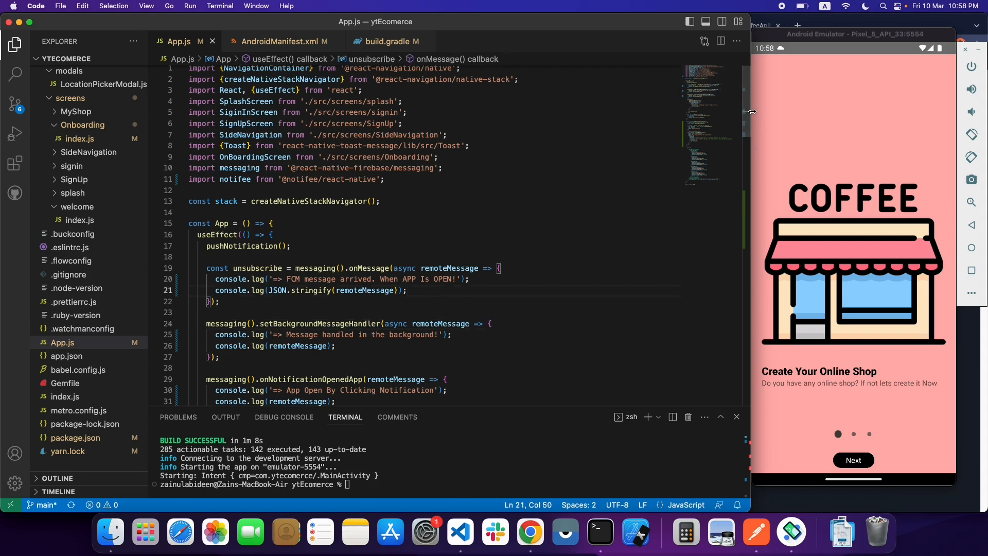
{"action": "scroll", "scroll_direction": "down", "scroll_amount": 3}
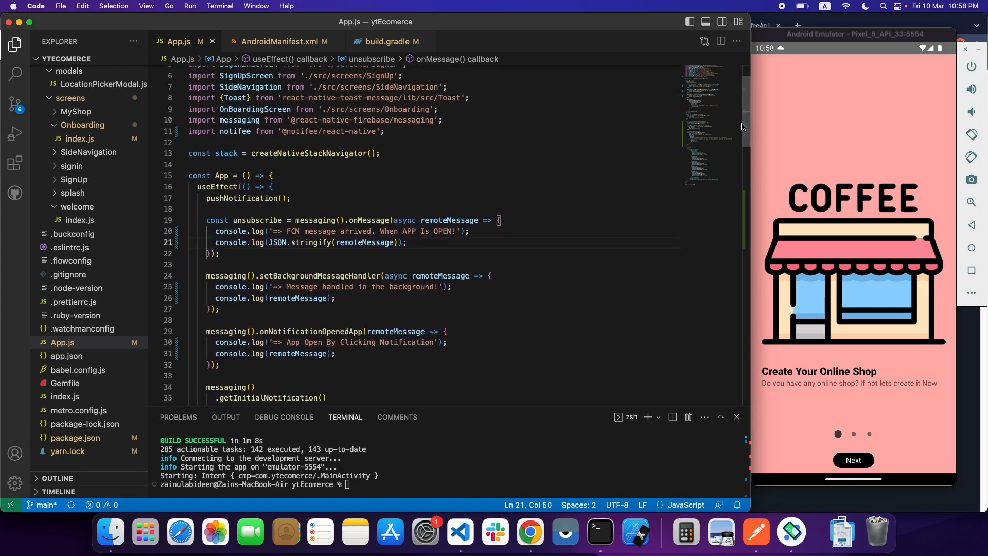
{"action": "type", "text": "o"}
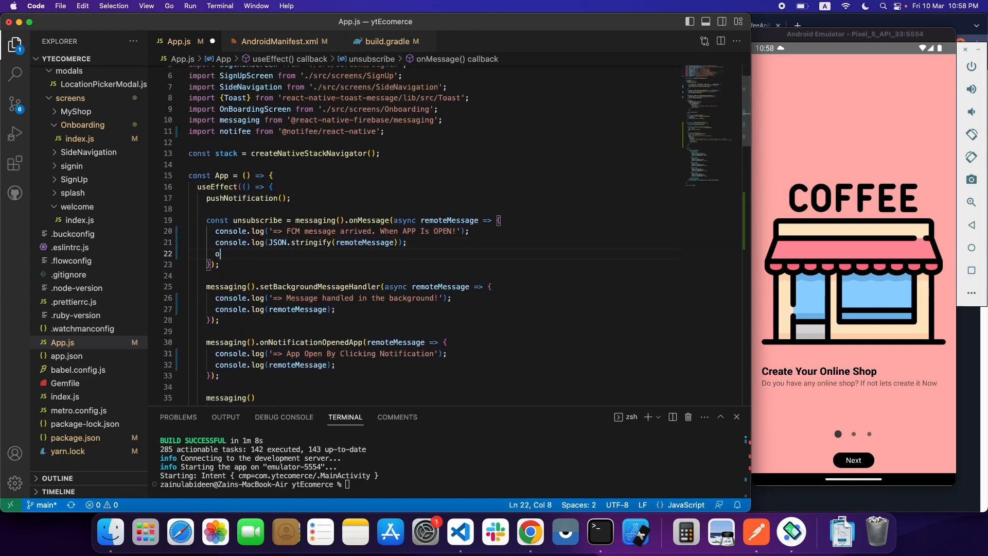
{"action": "type", "text": "nde"}
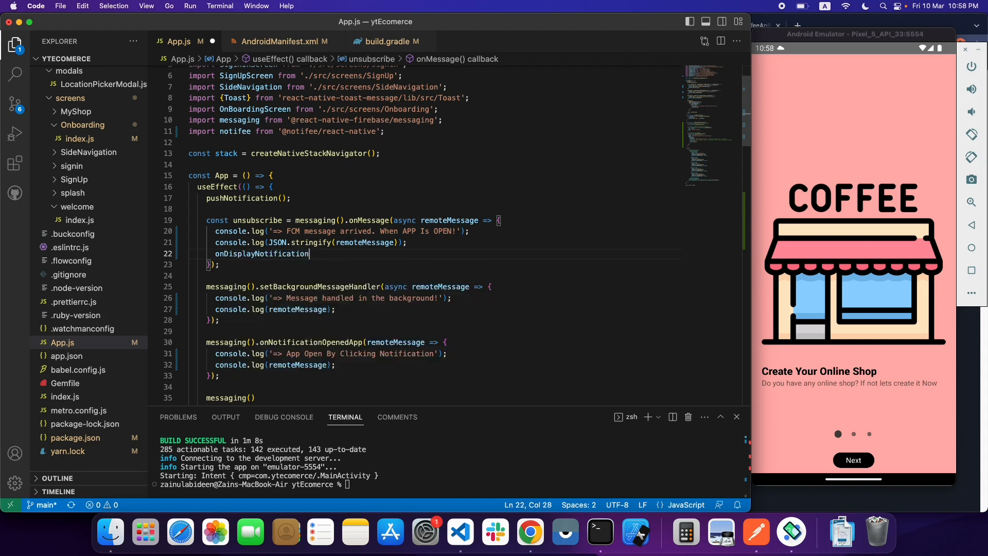
{"action": "type", "text": "()"}
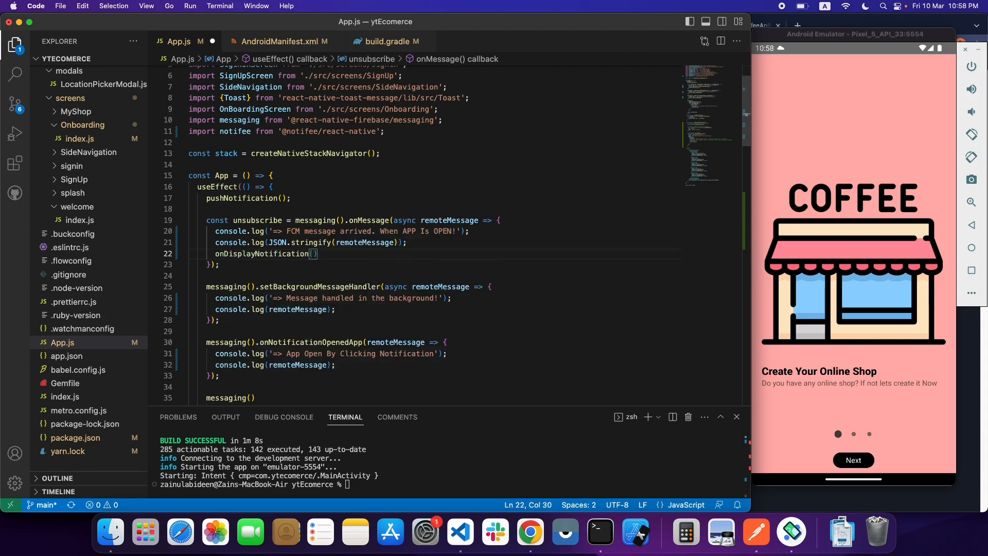
{"action": "type", "text": ")"}
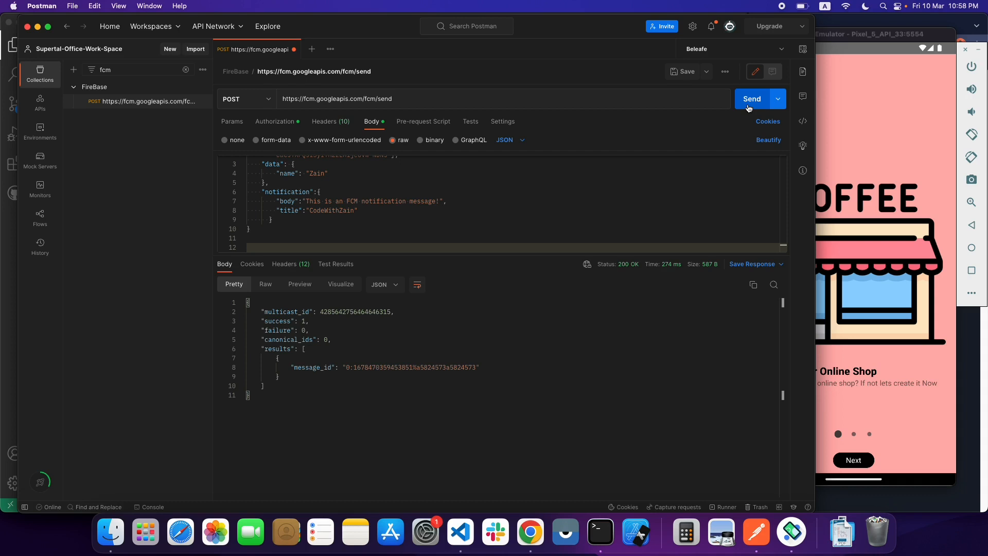
Resend the FCM message from Postman twice; the emulator shows an unhandled promise rejection warning
{"action": "left_click", "coordinate": [751, 99]}
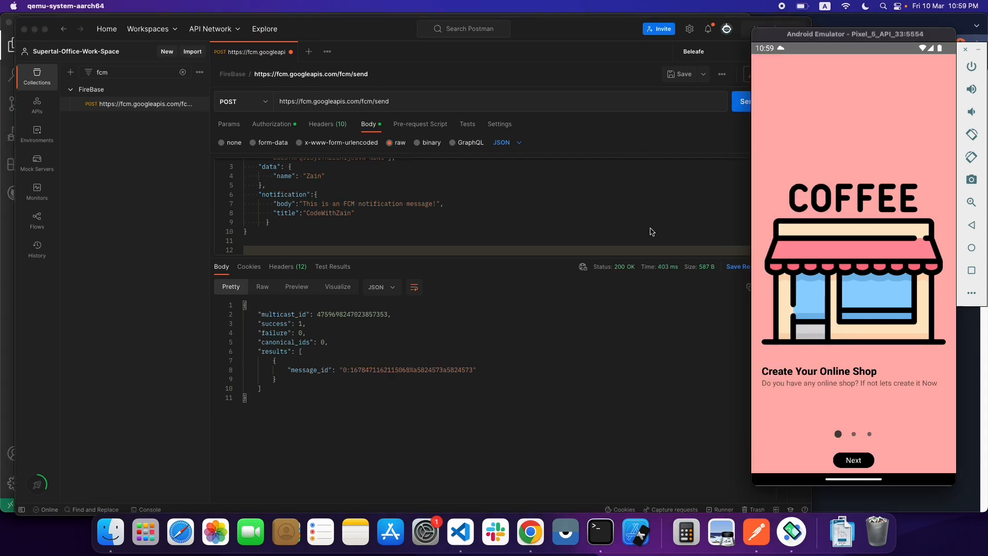
{"action": "left_click", "coordinate": [742, 101]}
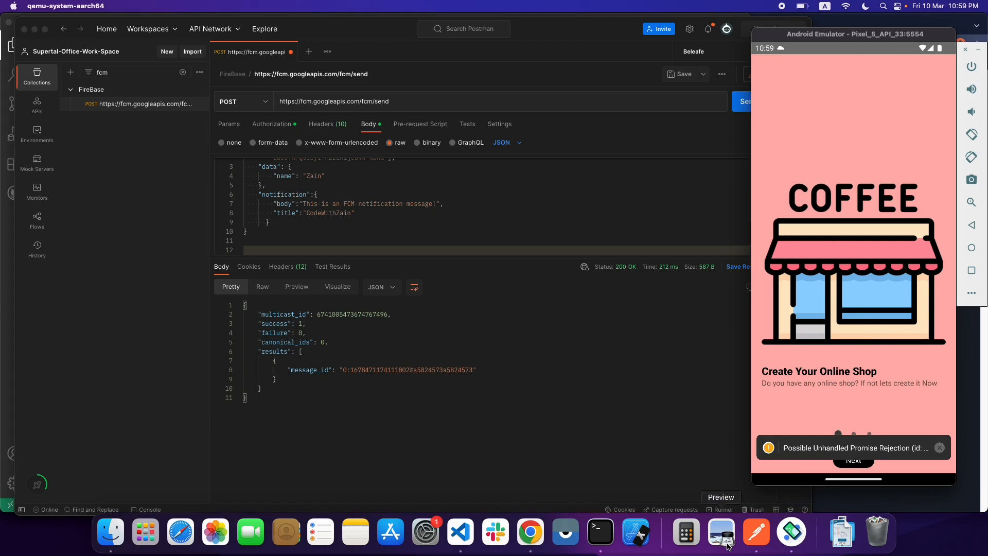
{"action": "left_click", "coordinate": [721, 531]}
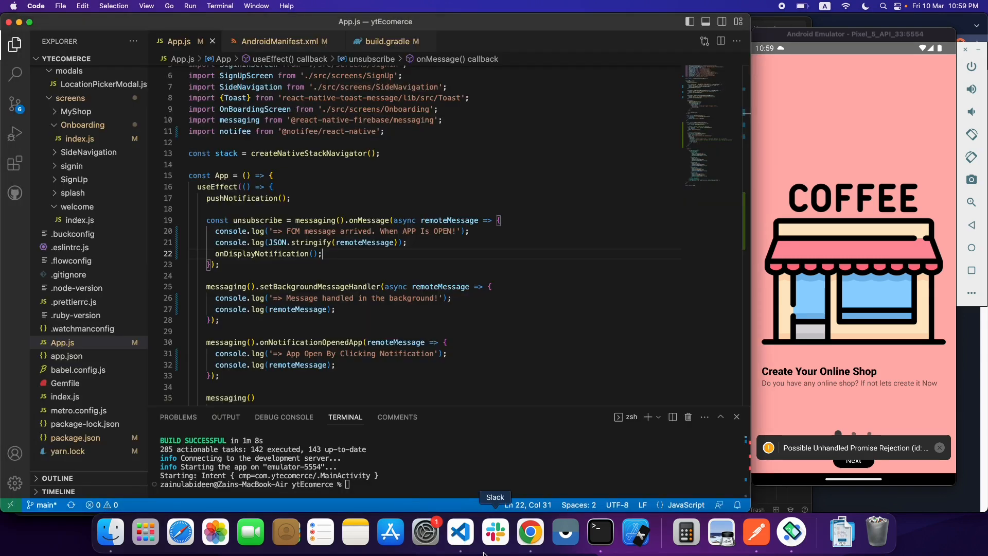
Comment out the smallIcon option in onDisplayNotification's Android settings with //
{"action": "scroll", "scroll_direction": "down", "scroll_amount": 3}
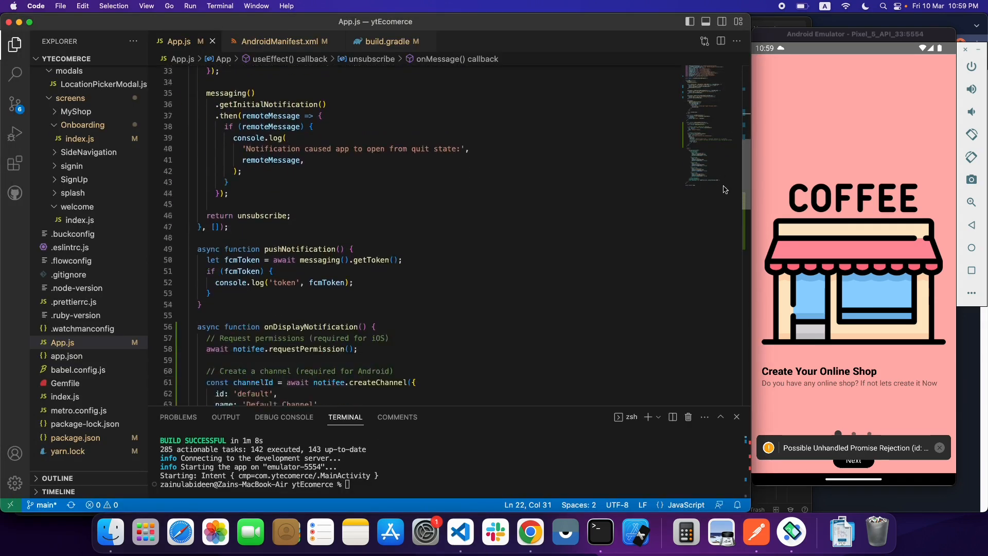
{"action": "scroll", "scroll_direction": "down", "scroll_amount": 3}
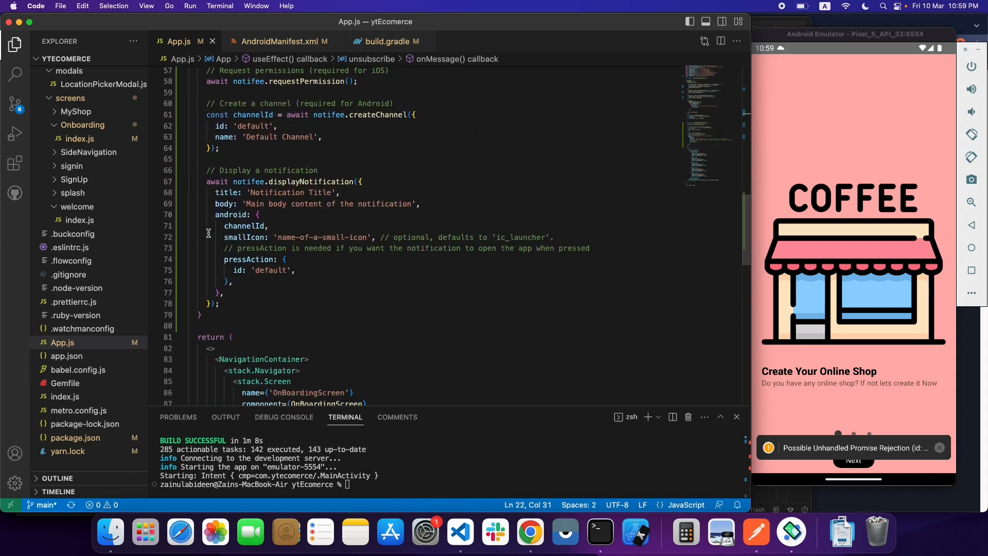
{"action": "double_click", "coordinate": [246, 236]}
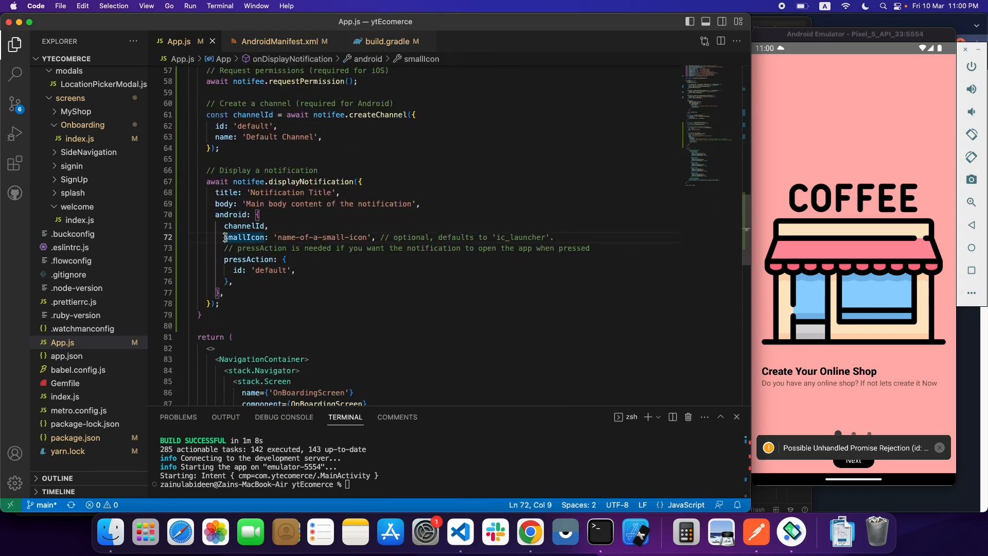
{"action": "type", "text": "//fcm.googleapis.com/fcm/send"}
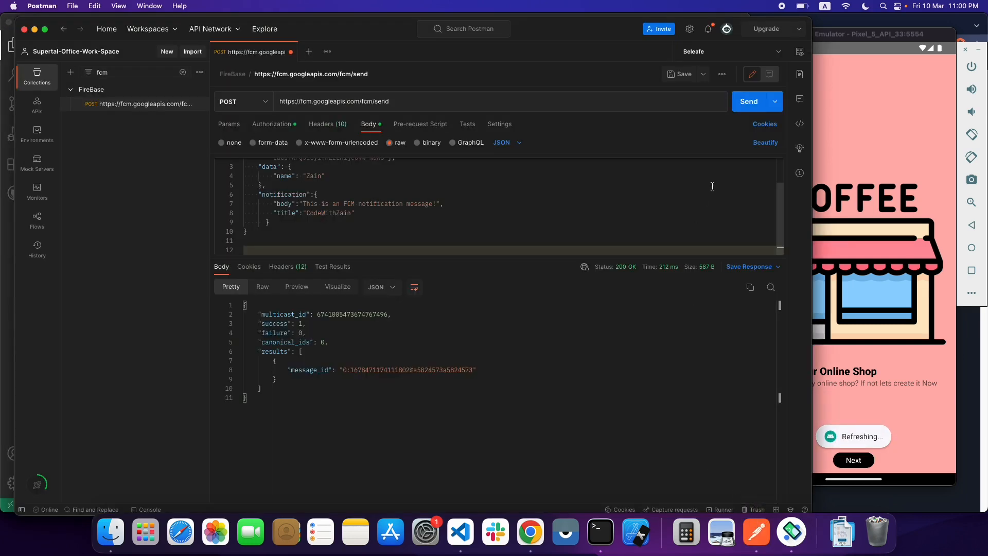
Send the FCM message again so the emulator shows the Notification Title notification with its body
{"action": "left_click", "coordinate": [748, 101]}
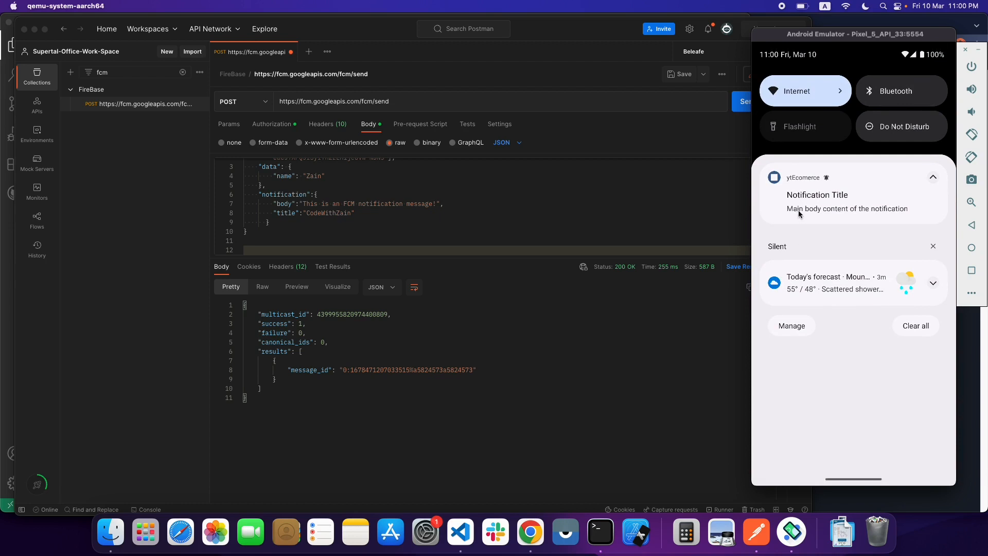
{"action": "mouse_move", "coordinate": [759, 220]}
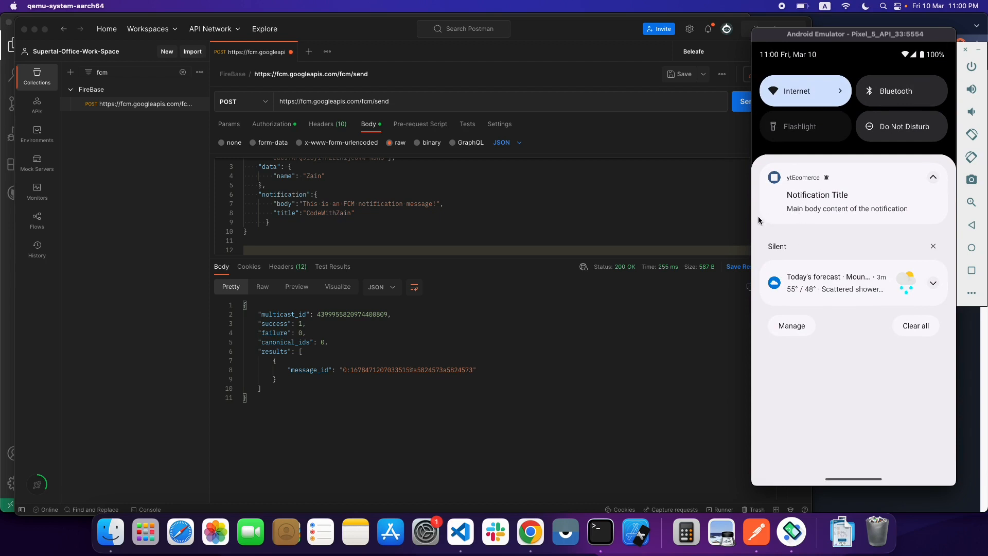
{"action": "mouse_move", "coordinate": [791, 308]}
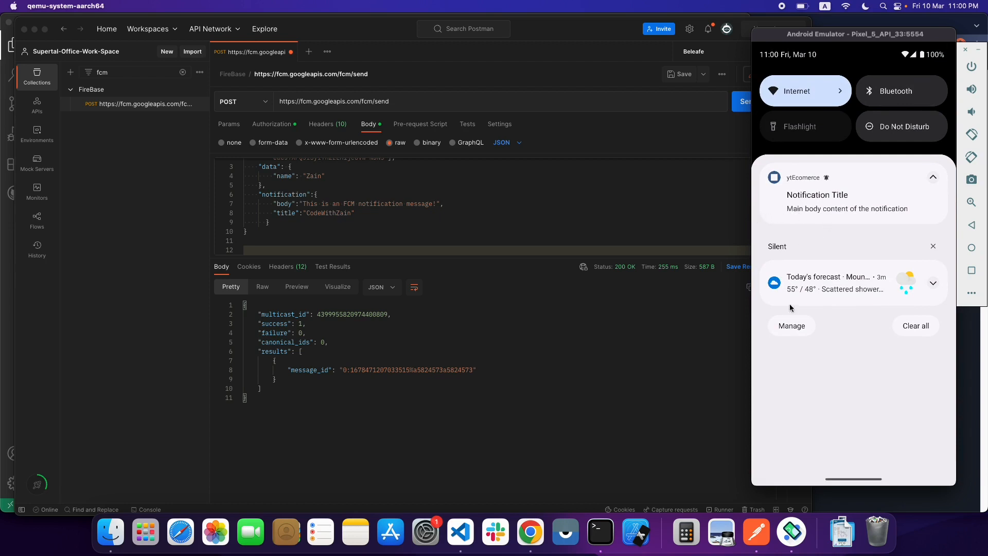
{"action": "mouse_move", "coordinate": [755, 531]}
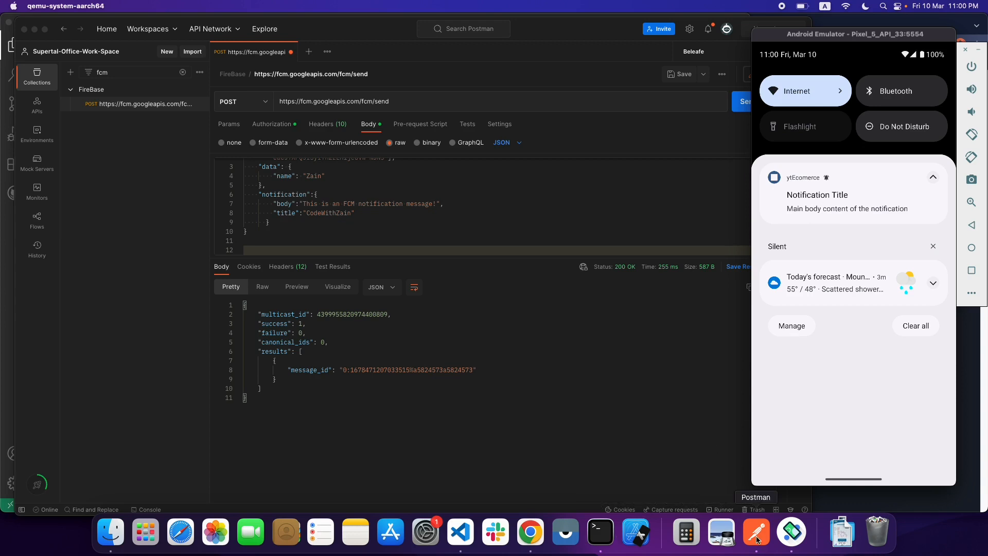
{"action": "left_click", "coordinate": [461, 532]}
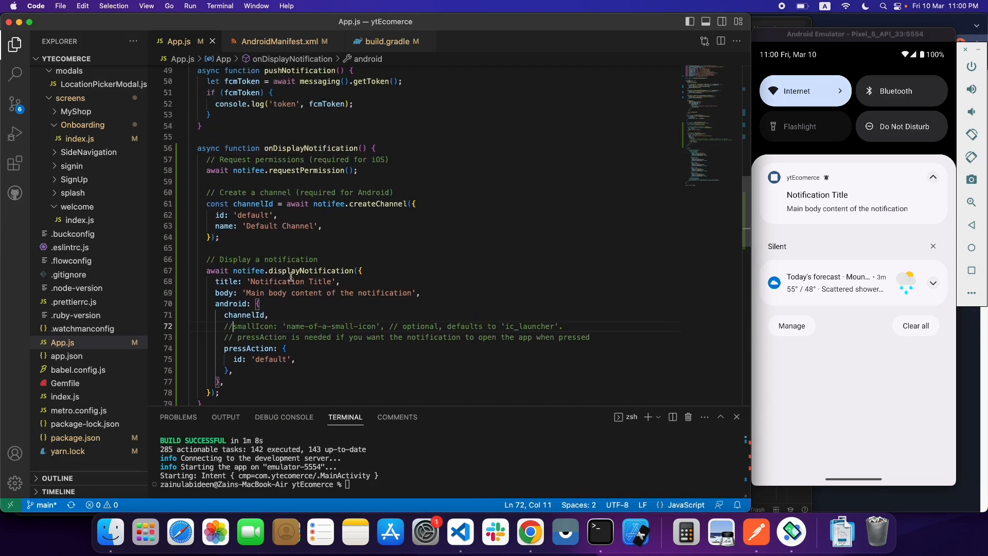
{"action": "double_click", "coordinate": [290, 281]}
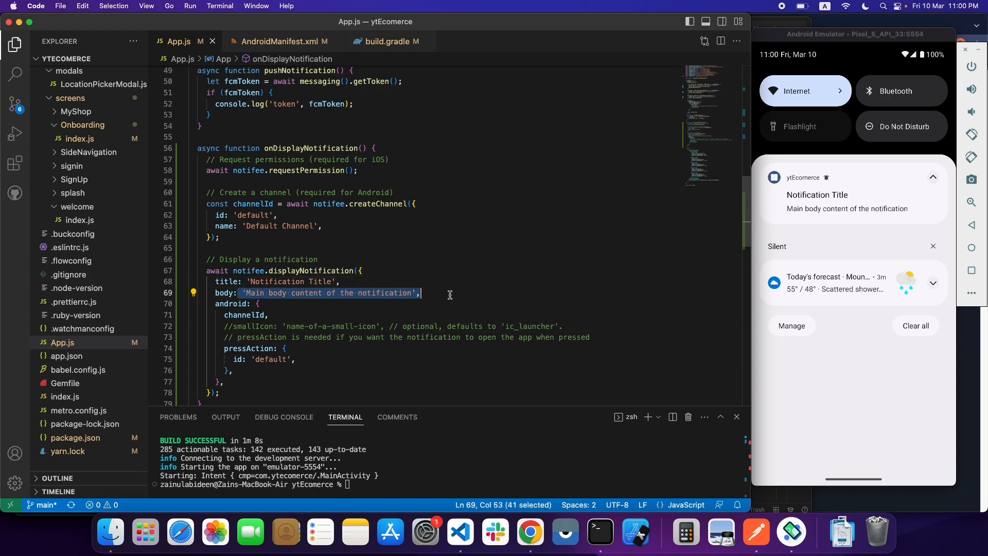
{"action": "left_click", "coordinate": [339, 281]}
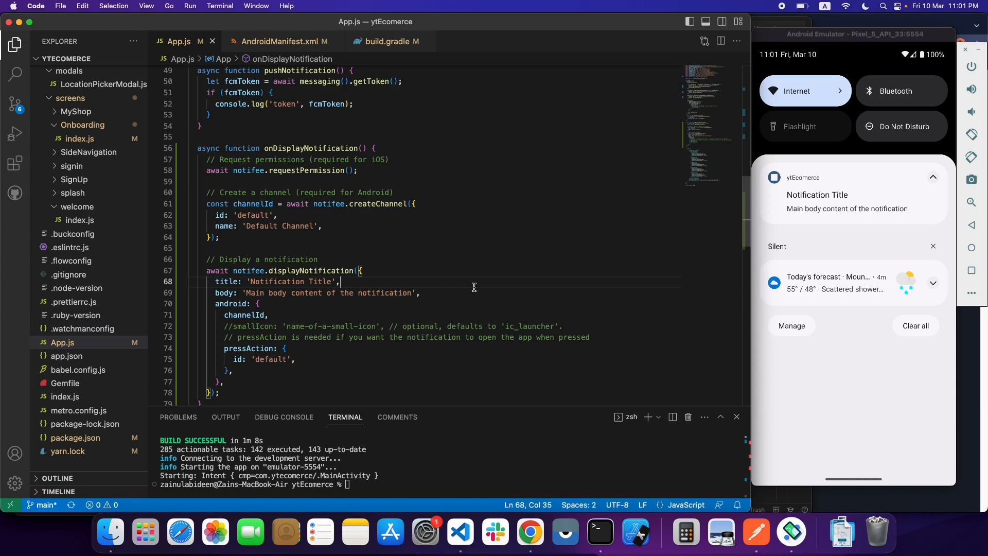
{"action": "mouse_move", "coordinate": [668, 96]}
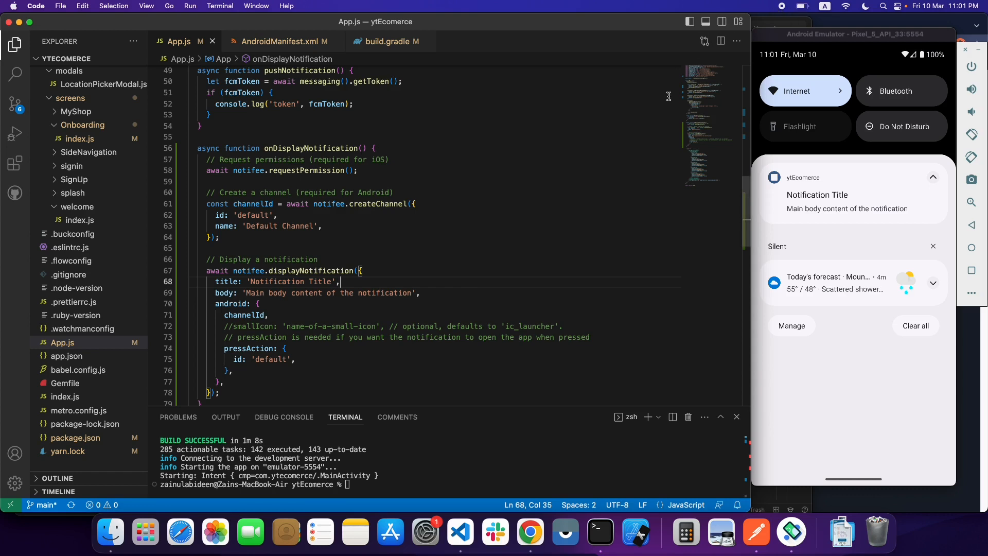